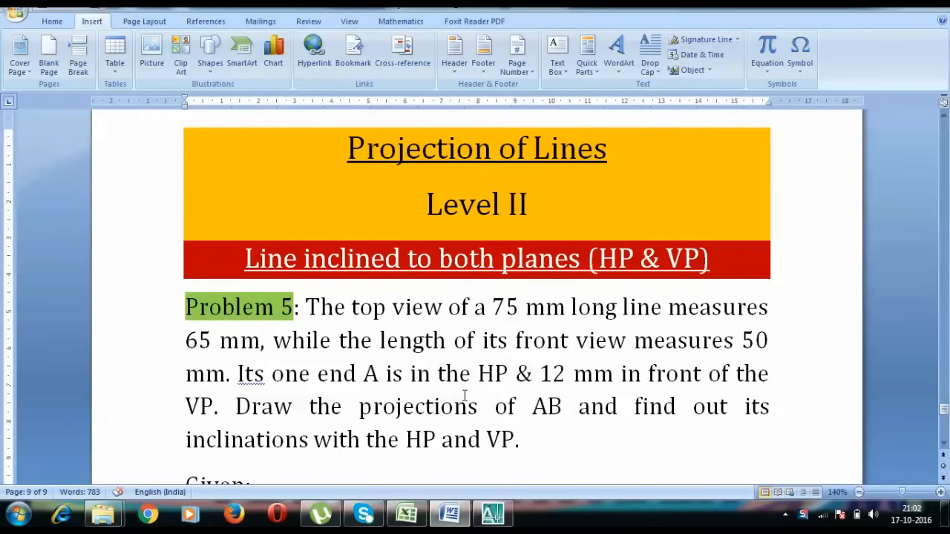
Step: Review the problem notes in Word, highlighting the 75 mm true length and top view wording
{"action": "scroll", "scroll_direction": "down", "scroll_amount": 3}
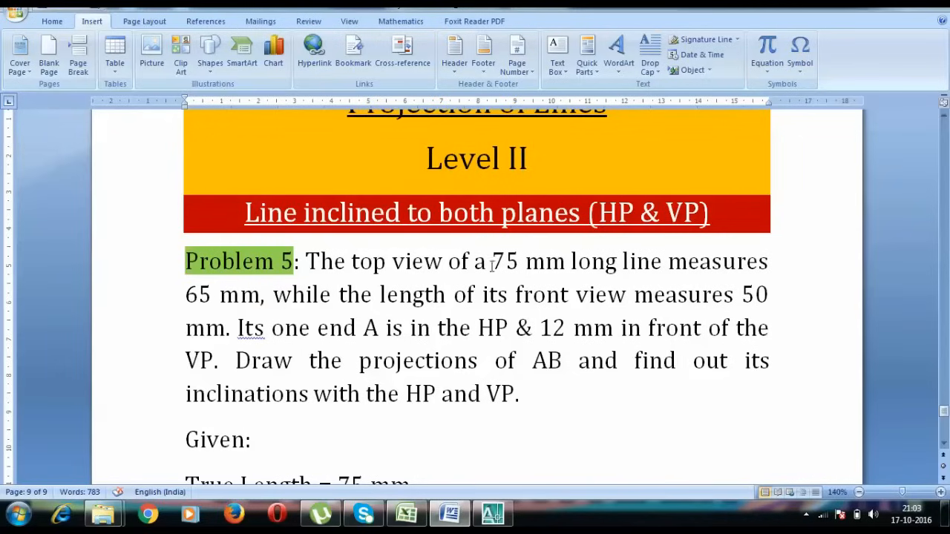
{"action": "double_click", "coordinate": [503, 261]}
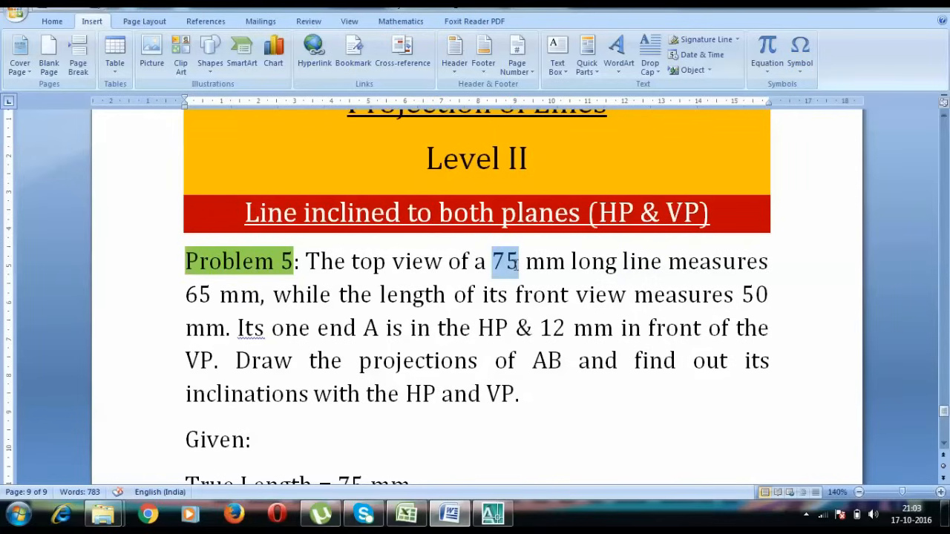
{"action": "double_click", "coordinate": [397, 261]}
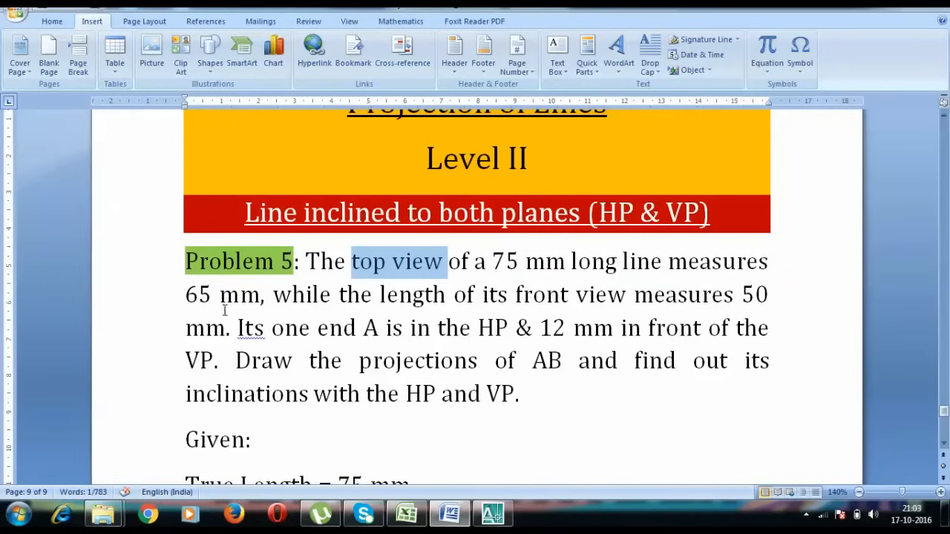
{"action": "scroll", "scroll_direction": "down", "scroll_amount": 3}
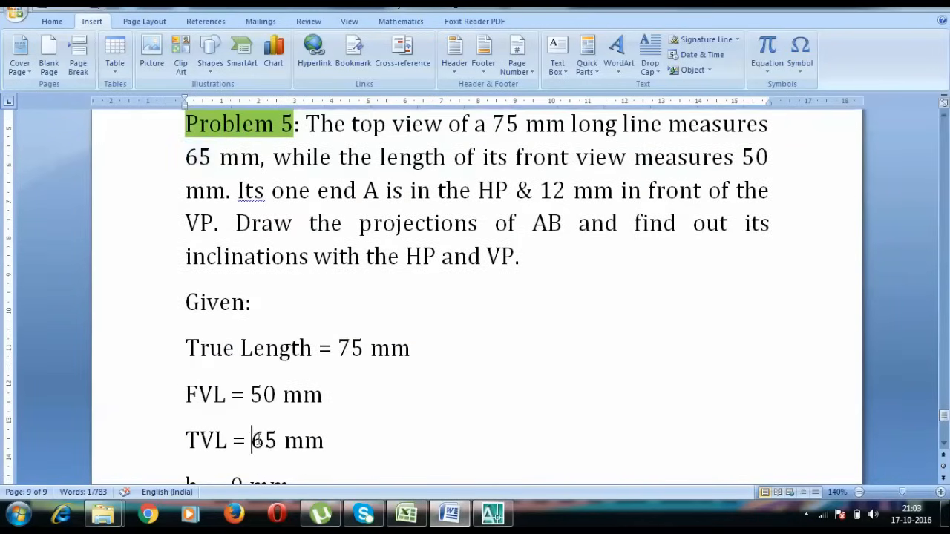
{"action": "double_click", "coordinate": [350, 348]}
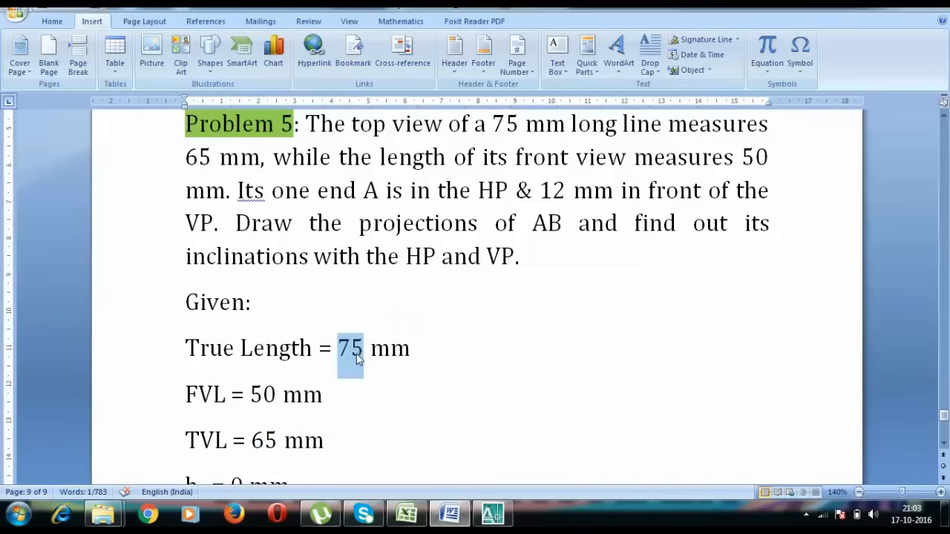
{"action": "scroll", "scroll_direction": "up", "scroll_amount": 3}
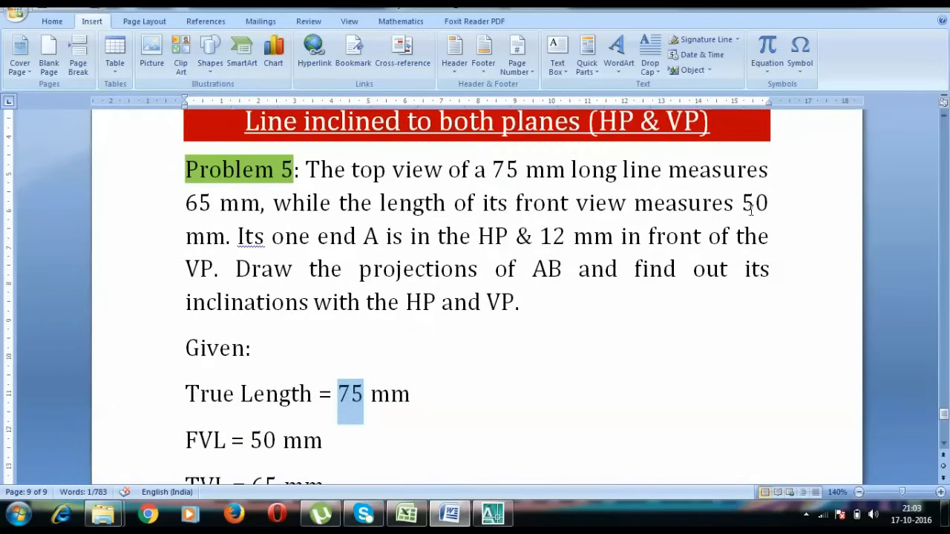
{"action": "scroll", "scroll_direction": "down", "scroll_amount": 3}
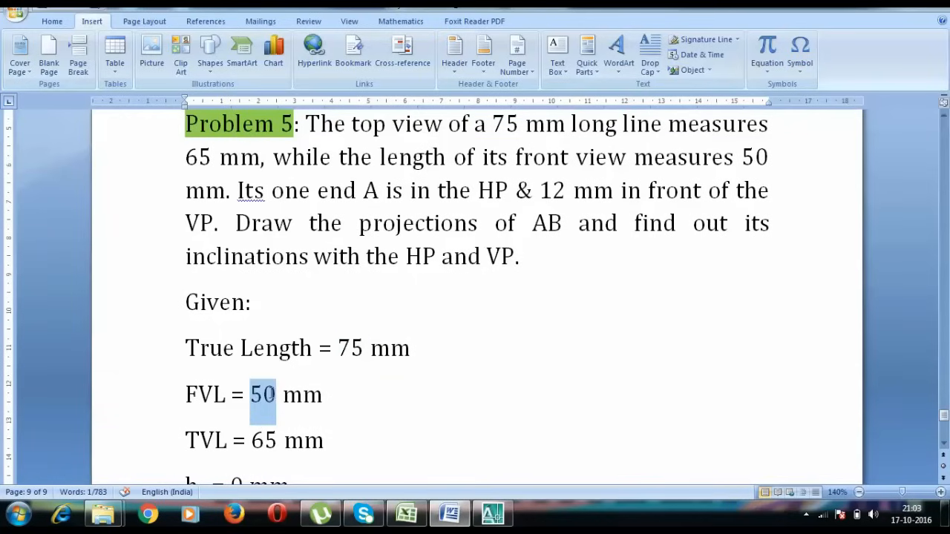
{"action": "mouse_move", "coordinate": [446, 381]}
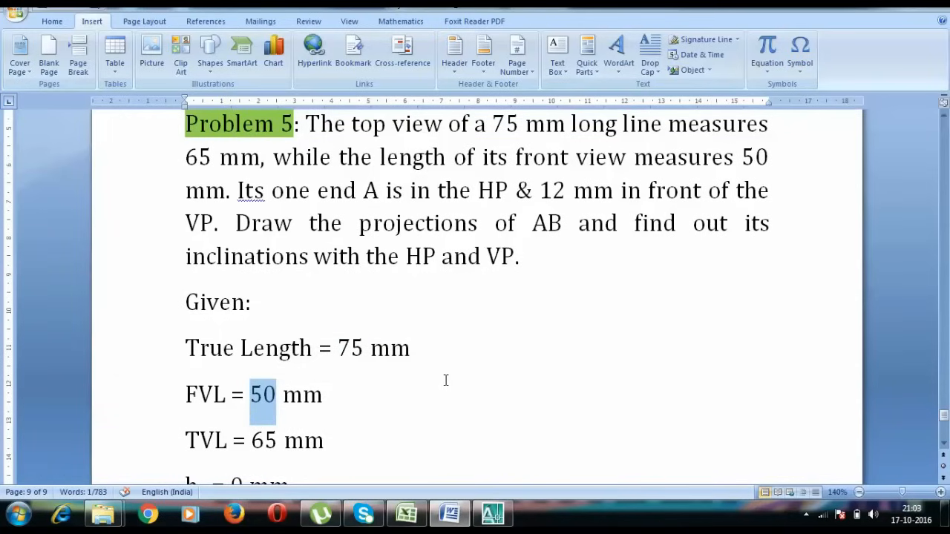
{"action": "mouse_move", "coordinate": [513, 279]}
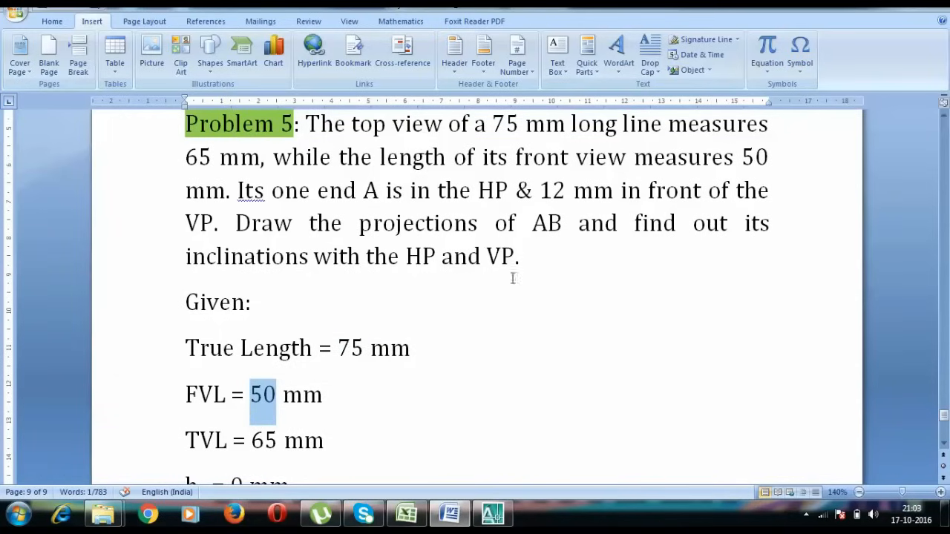
{"action": "scroll", "scroll_direction": "down", "scroll_amount": 3}
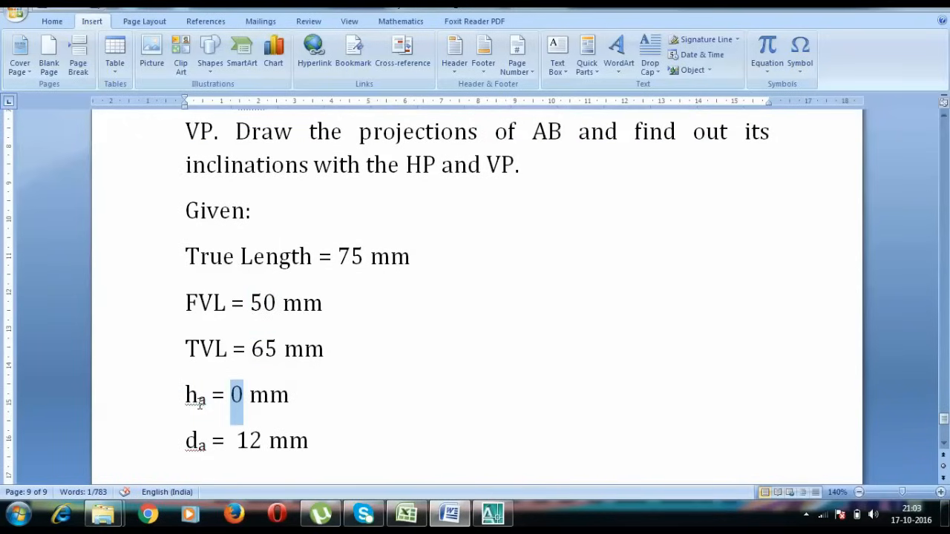
{"action": "mouse_move", "coordinate": [413, 386]}
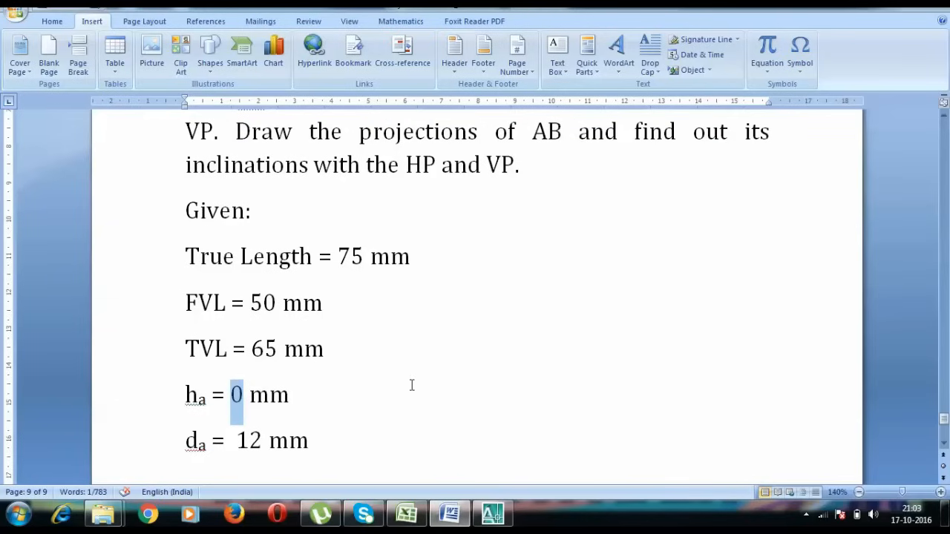
{"action": "scroll", "scroll_direction": "up", "scroll_amount": 3}
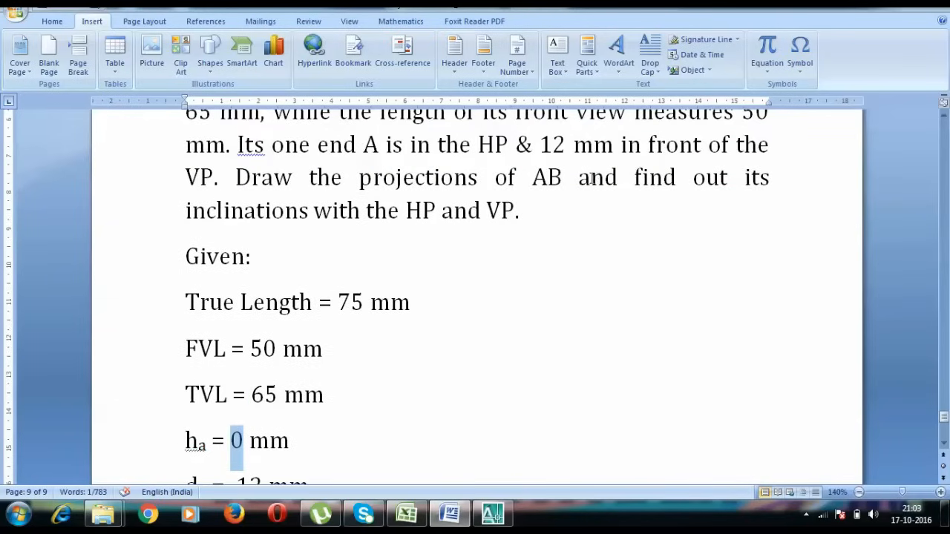
{"action": "mouse_move", "coordinate": [472, 344]}
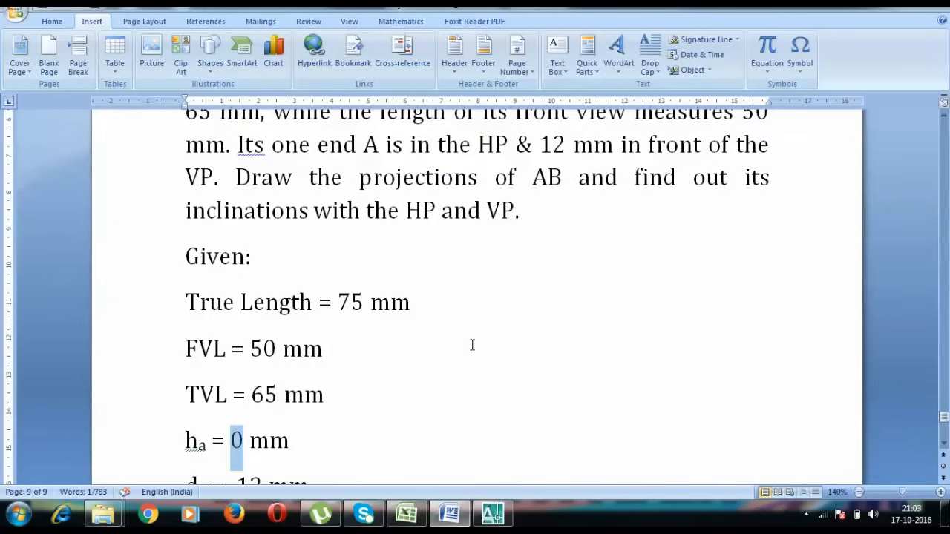
{"action": "scroll", "scroll_direction": "down", "scroll_amount": 3}
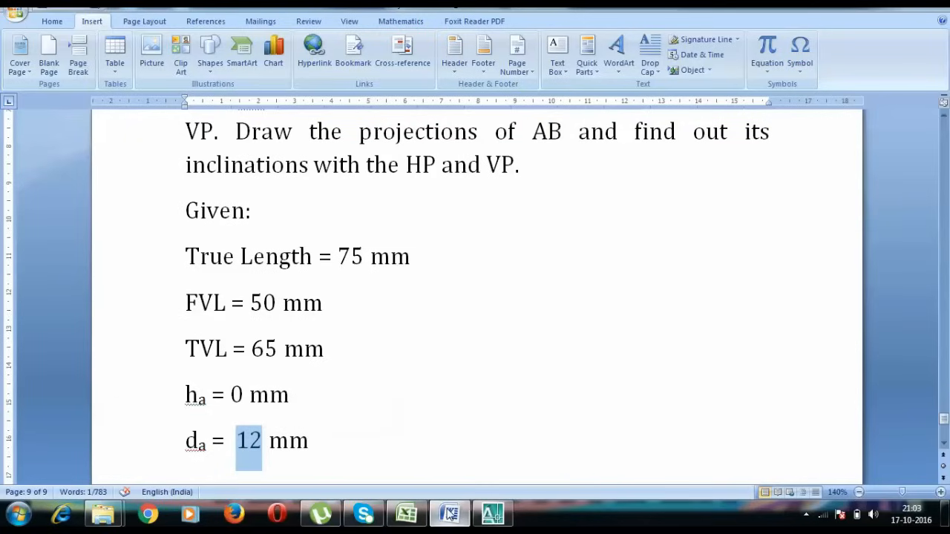
Step: Switch to AutoCAD and start the XY reference line from its first point
{"action": "left_click", "coordinate": [493, 514]}
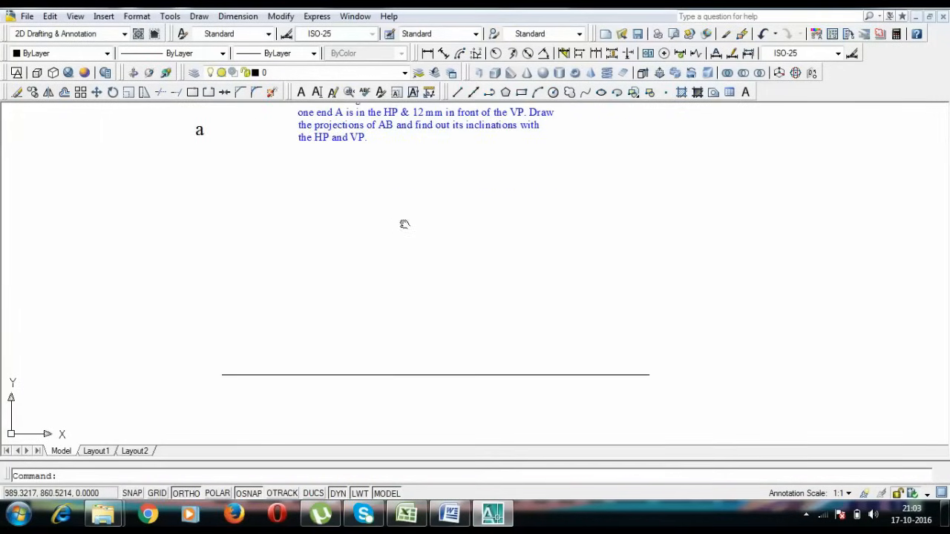
{"action": "mouse_move", "coordinate": [279, 243]}
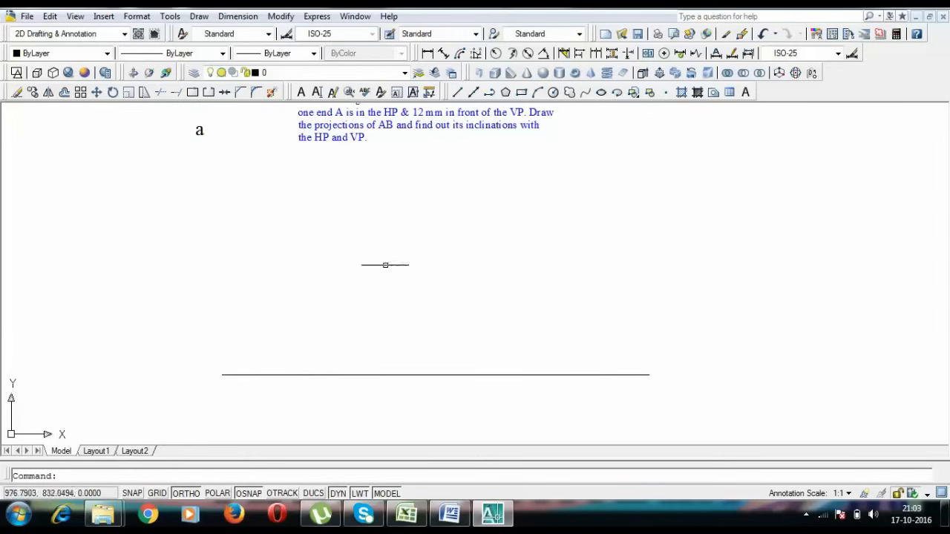
{"action": "mouse_move", "coordinate": [306, 380]}
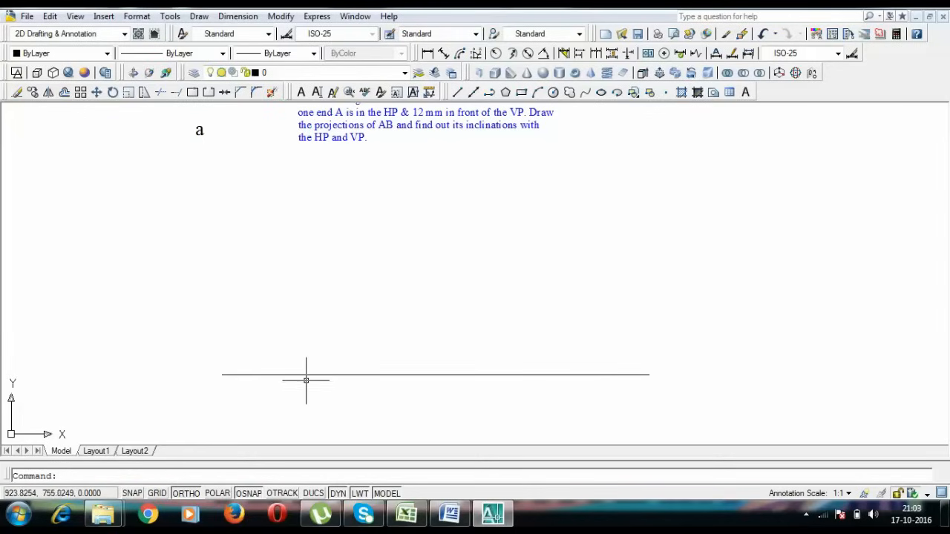
{"action": "mouse_move", "coordinate": [297, 406]}
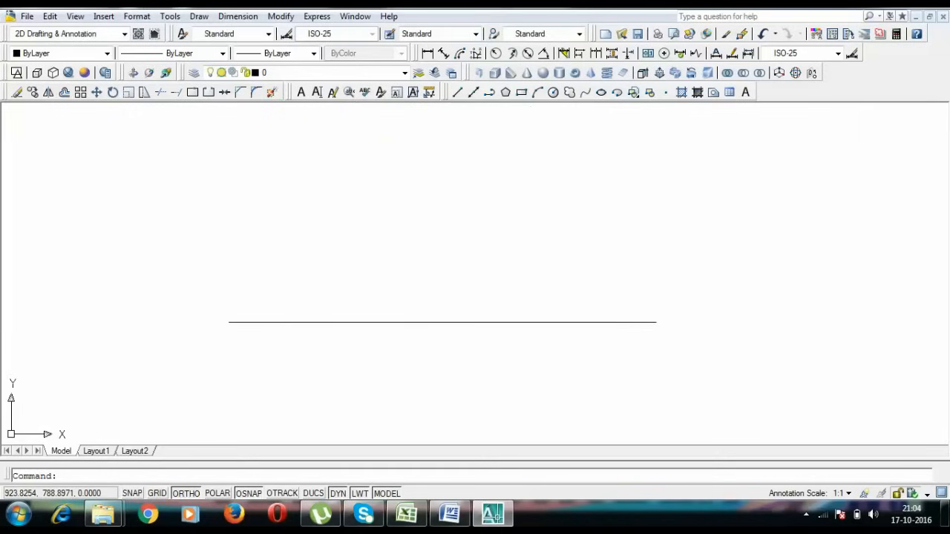
{"action": "left_click", "coordinate": [458, 92]}
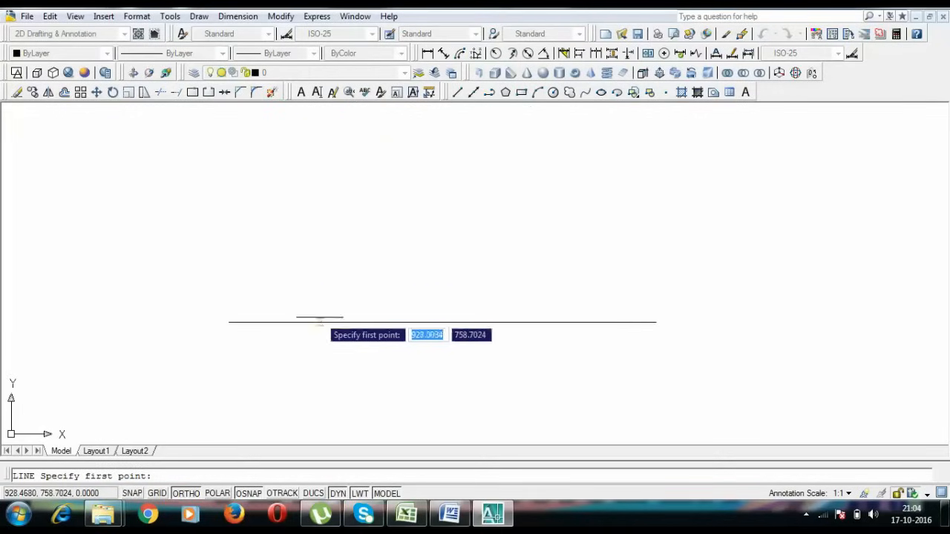
{"action": "left_click", "coordinate": [324, 324]}
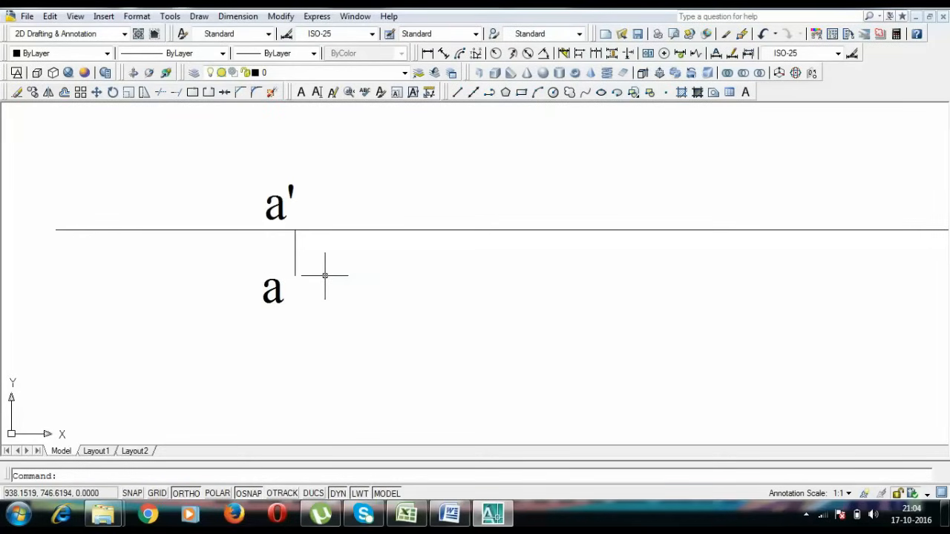
{"action": "mouse_move", "coordinate": [339, 112]}
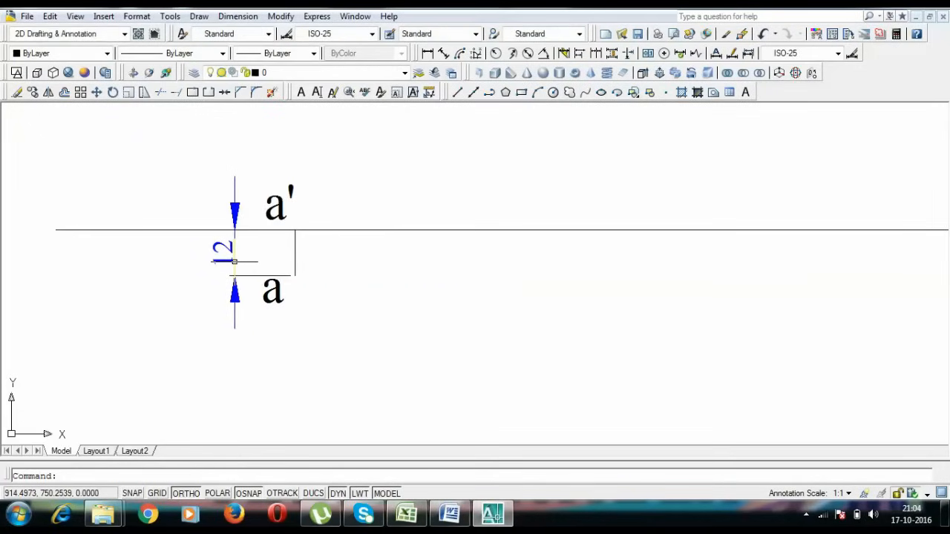
{"action": "mouse_move", "coordinate": [450, 514]}
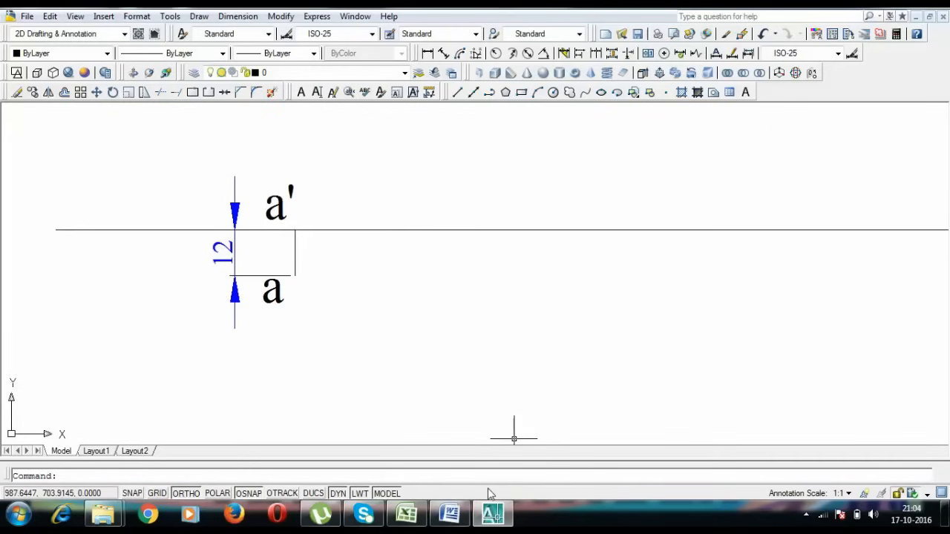
Step: Check FVL 50 mm and TVL 65 mm in the Word notes, then return to AutoCAD
{"action": "left_click", "coordinate": [450, 513]}
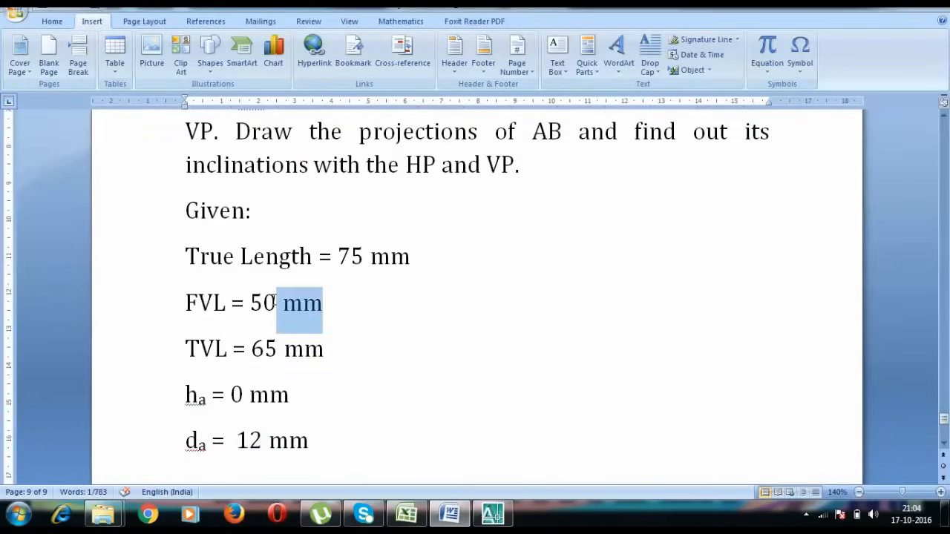
{"action": "left_click", "coordinate": [330, 349]}
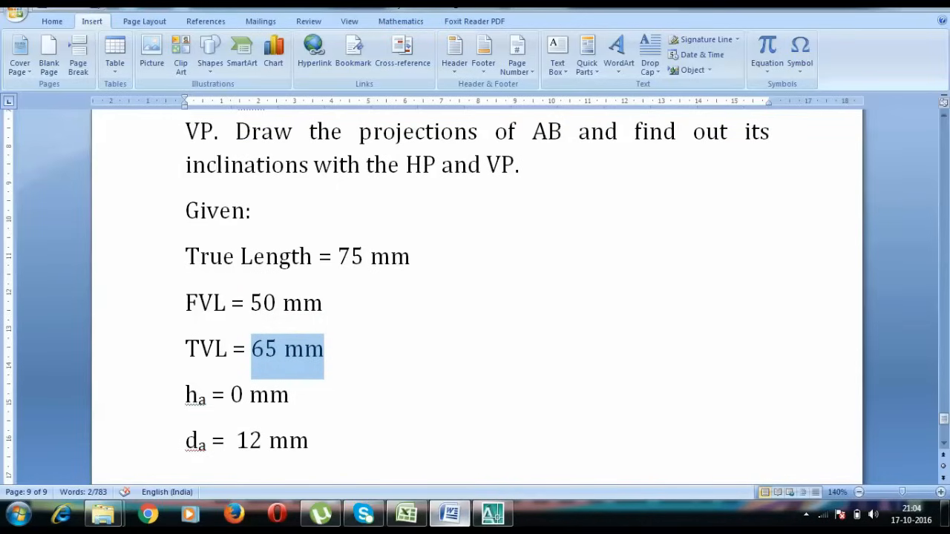
{"action": "left_click", "coordinate": [493, 514]}
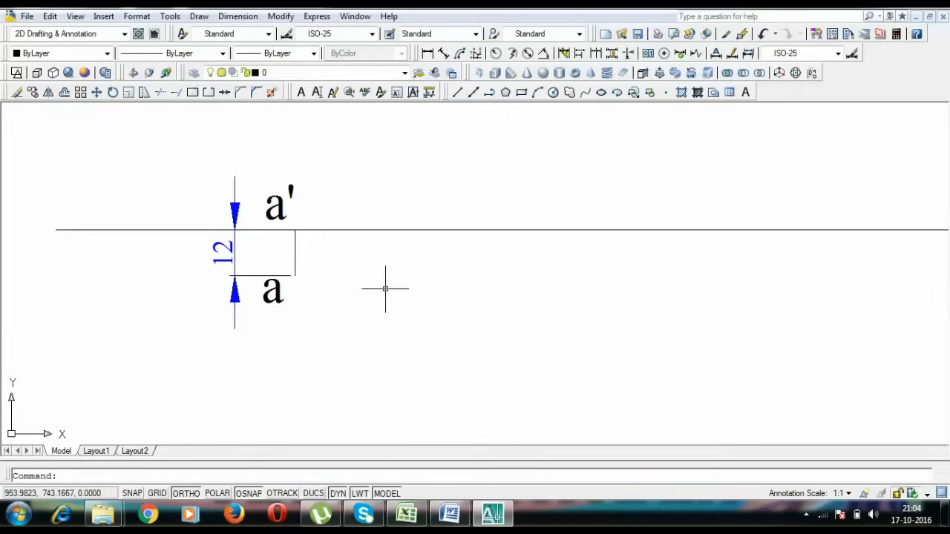
{"action": "left_click", "coordinate": [450, 513]}
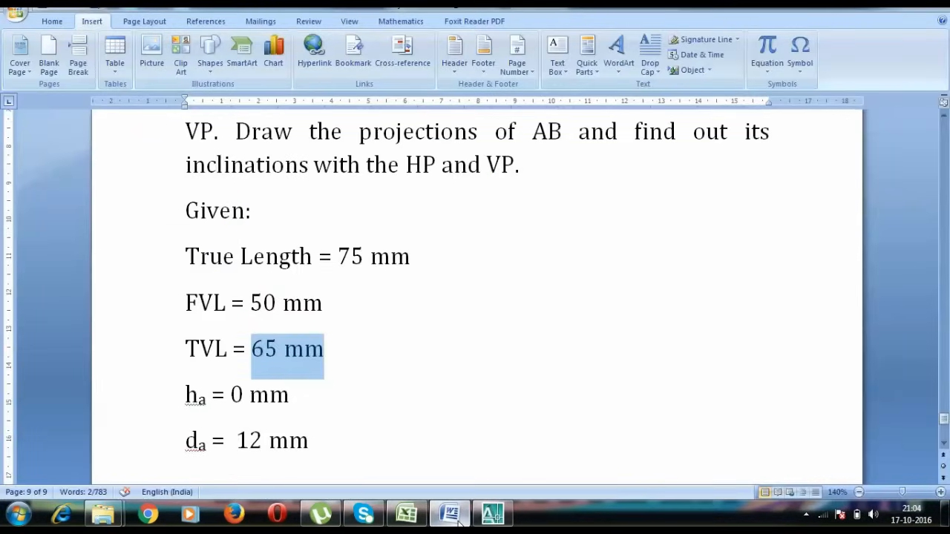
{"action": "left_click", "coordinate": [493, 514]}
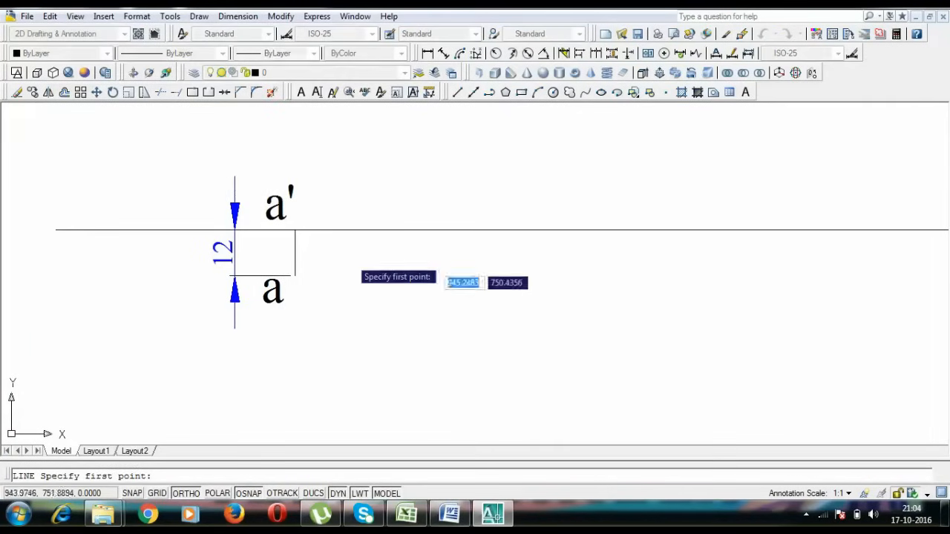
Step: Label b2' above the reference line, draw the 65 mm top view line from a and label its end b1
{"action": "left_click", "coordinate": [295, 228]}
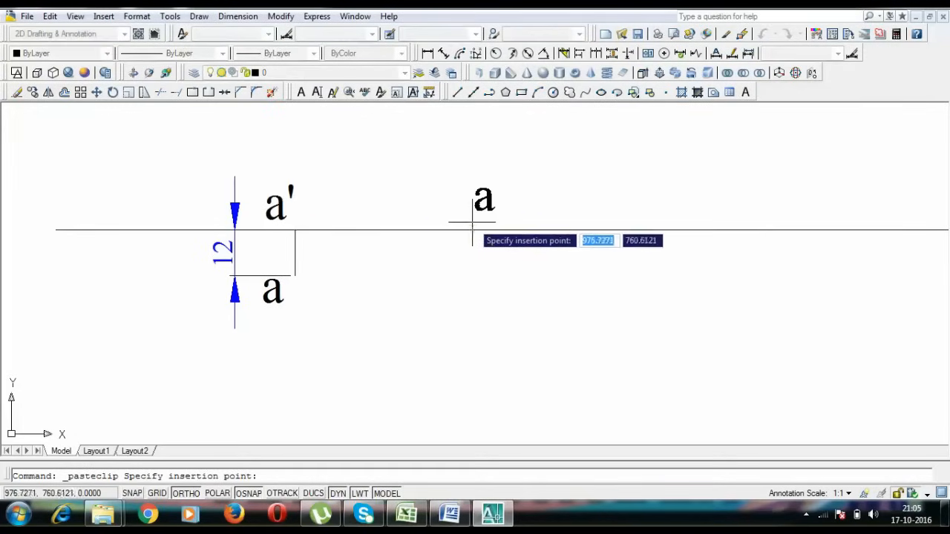
{"action": "left_click", "coordinate": [475, 215]}
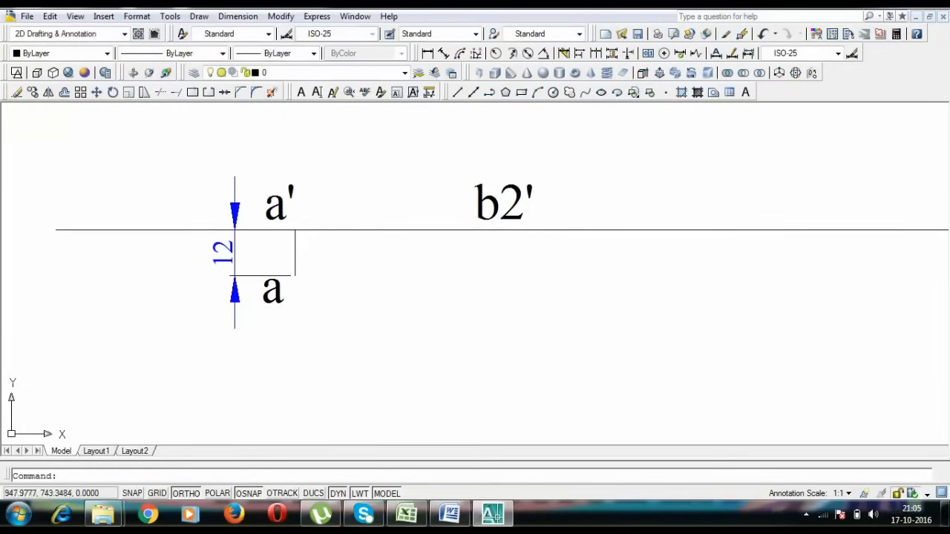
{"action": "mouse_move", "coordinate": [336, 304]}
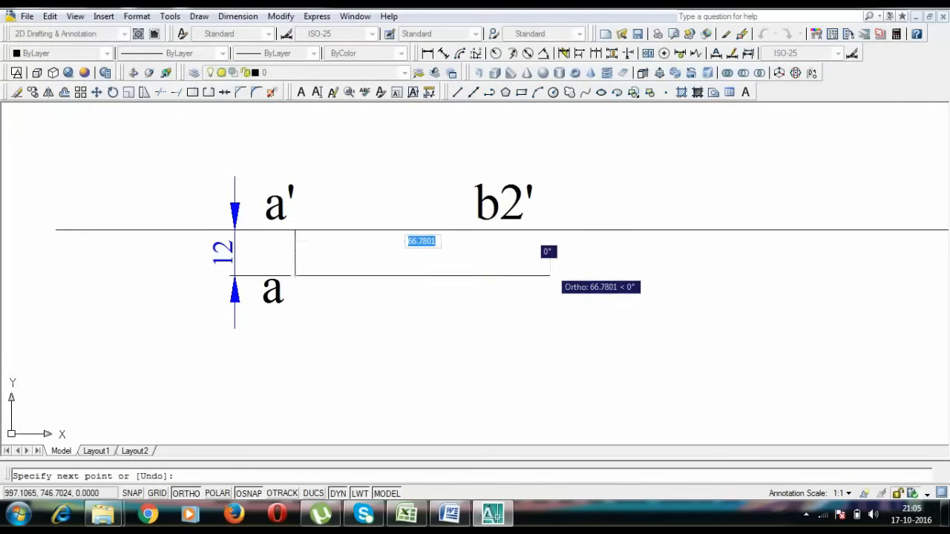
{"action": "type", "text": "65"}
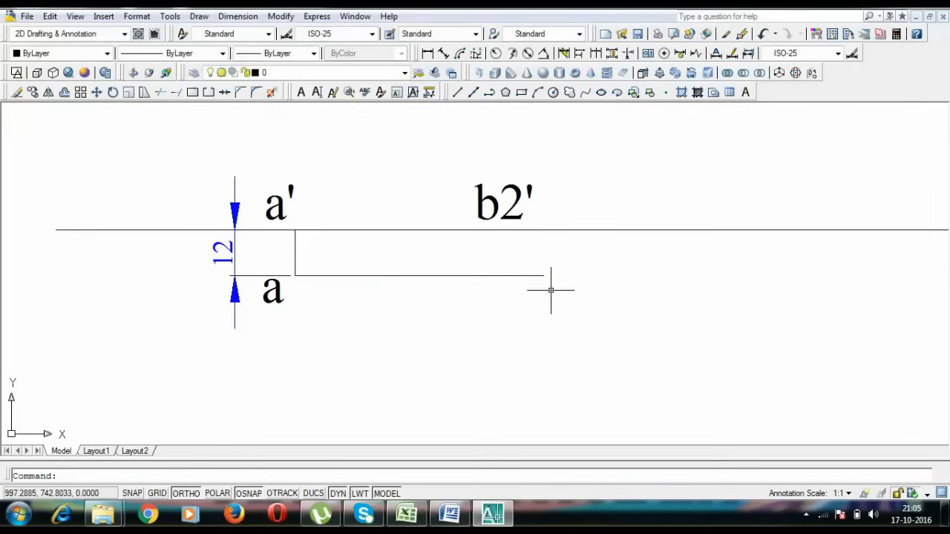
{"action": "left_click", "coordinate": [550, 289]}
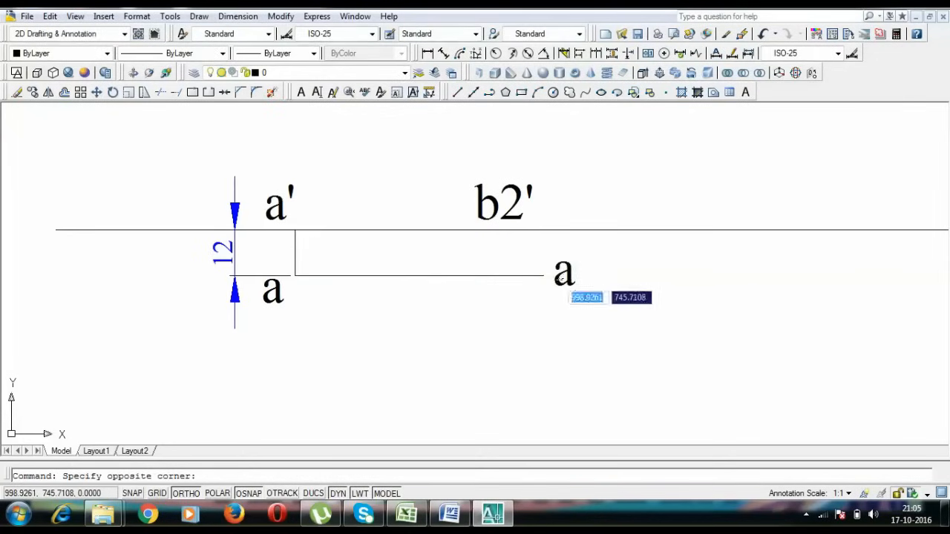
{"action": "double_click", "coordinate": [564, 270]}
{"action": "type", "text": "b1"}
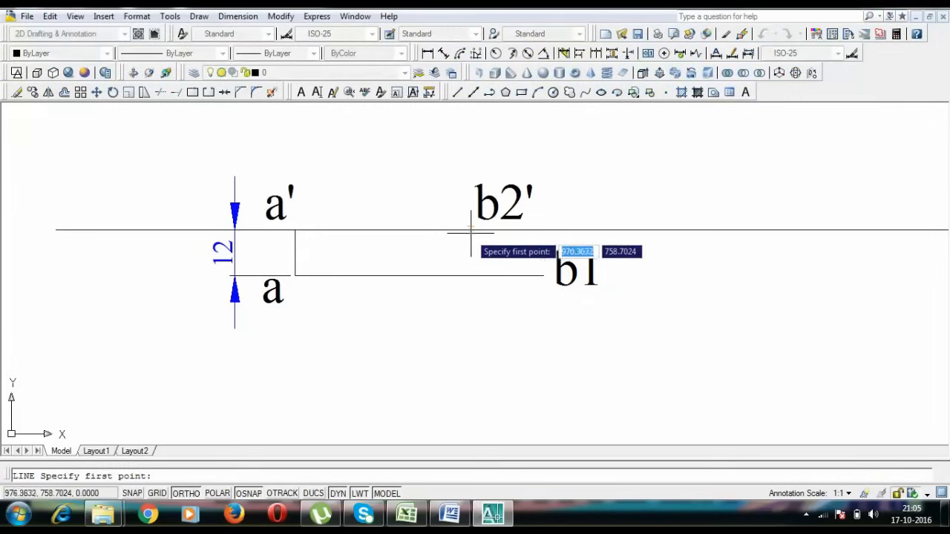
Step: Raise a vertical projector through b1 above the reference line, checking the 75 mm true length in Word
{"action": "left_click", "coordinate": [487, 230]}
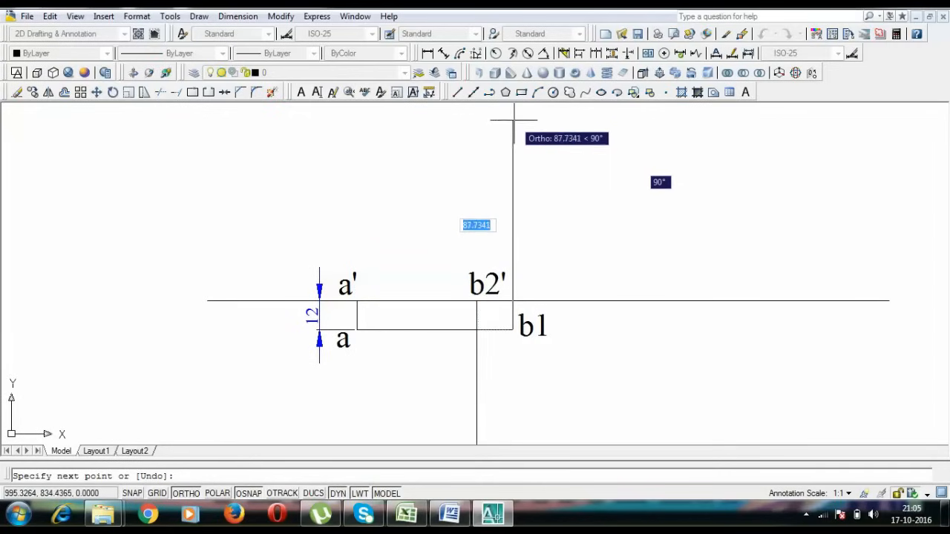
{"action": "mouse_move", "coordinate": [512, 118]}
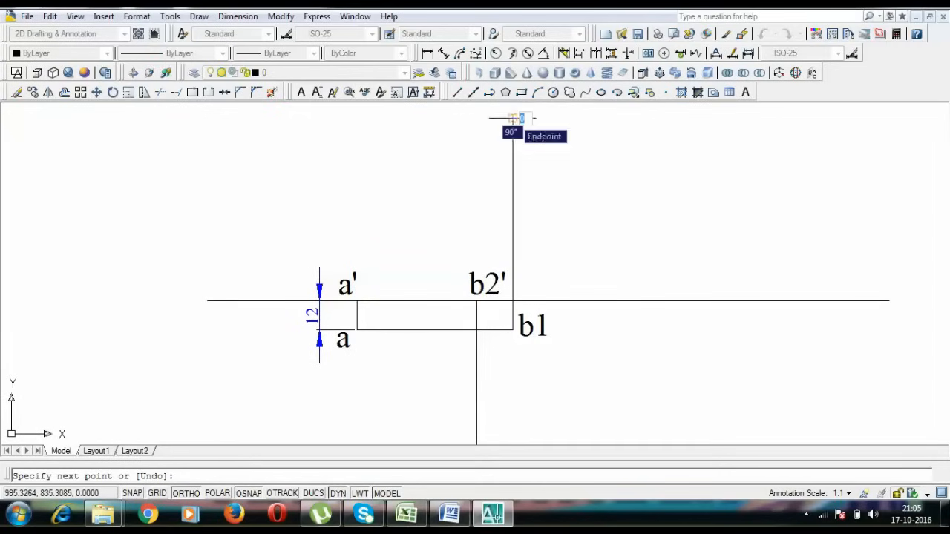
{"action": "left_click", "coordinate": [450, 514]}
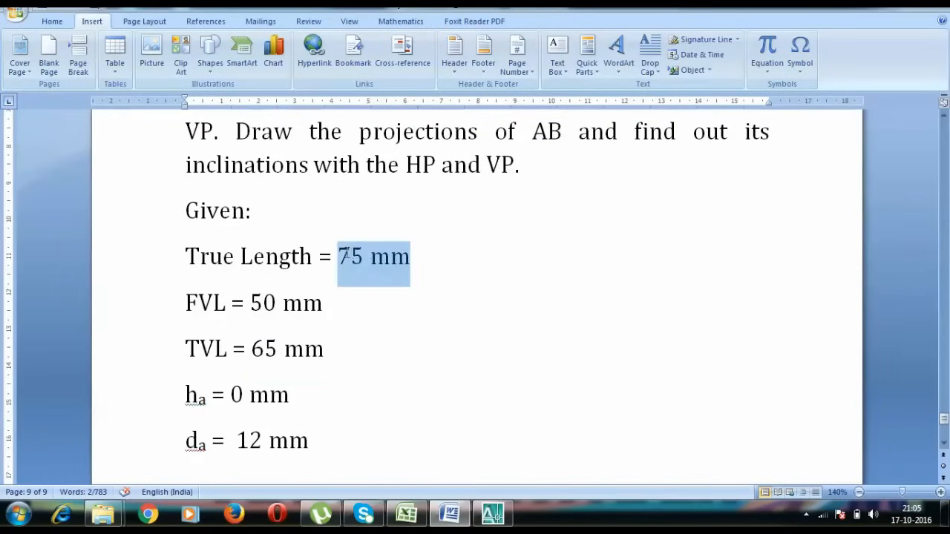
{"action": "left_click", "coordinate": [493, 514]}
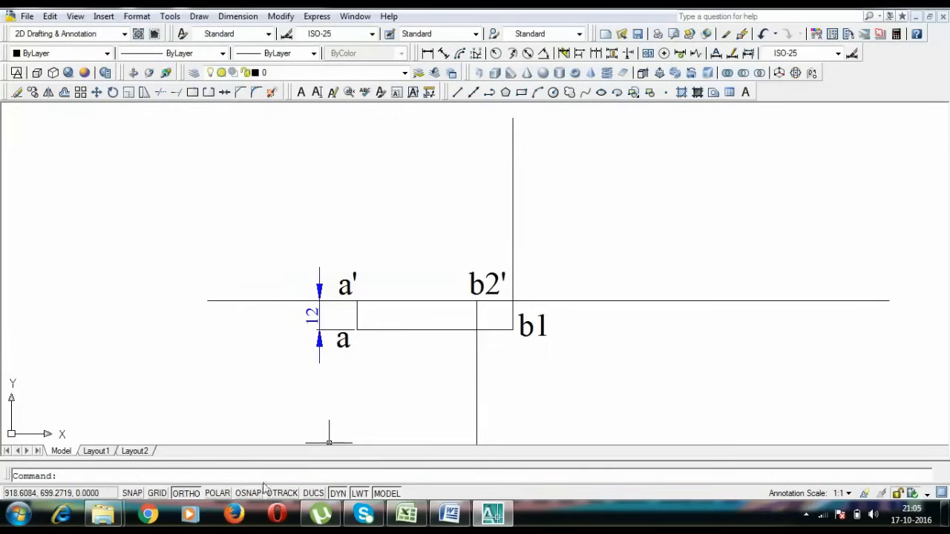
{"action": "mouse_move", "coordinate": [562, 185]}
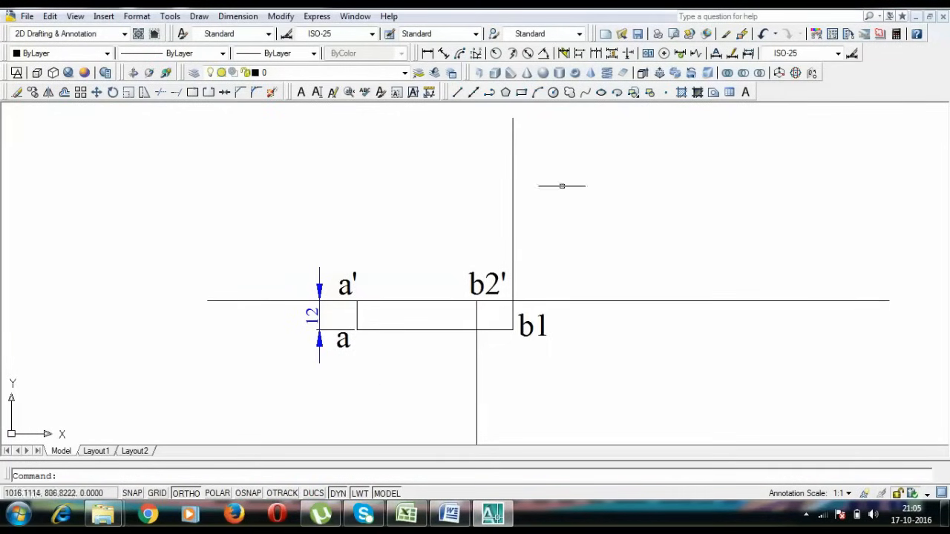
{"action": "mouse_move", "coordinate": [531, 184]}
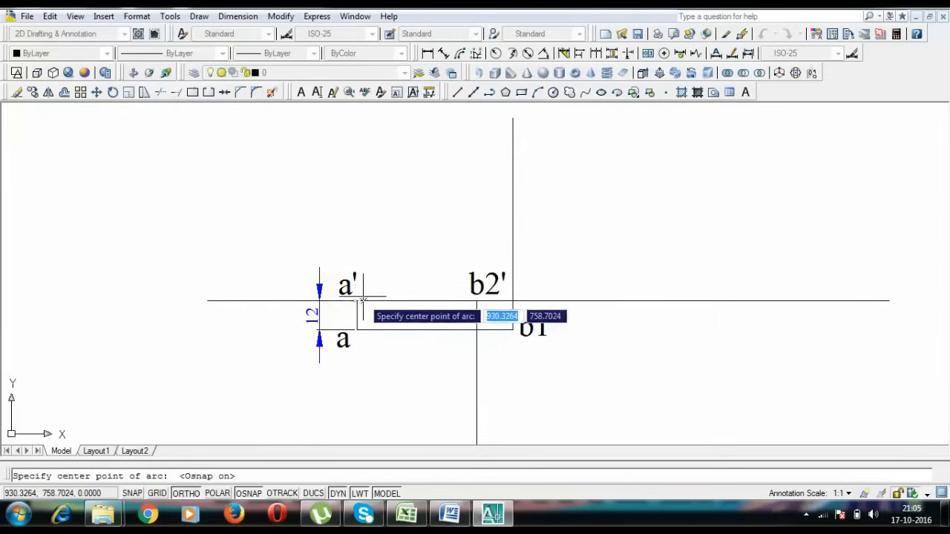
Step: Cut the projector with a true-length arc about a', label the point b1' and join a' to b1'
{"action": "left_click", "coordinate": [364, 299]}
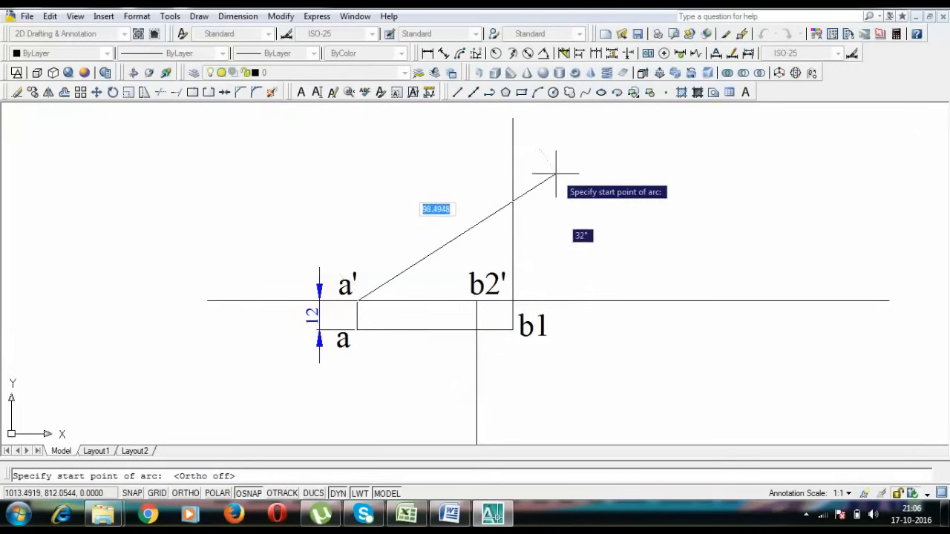
{"action": "mouse_move", "coordinate": [527, 222]}
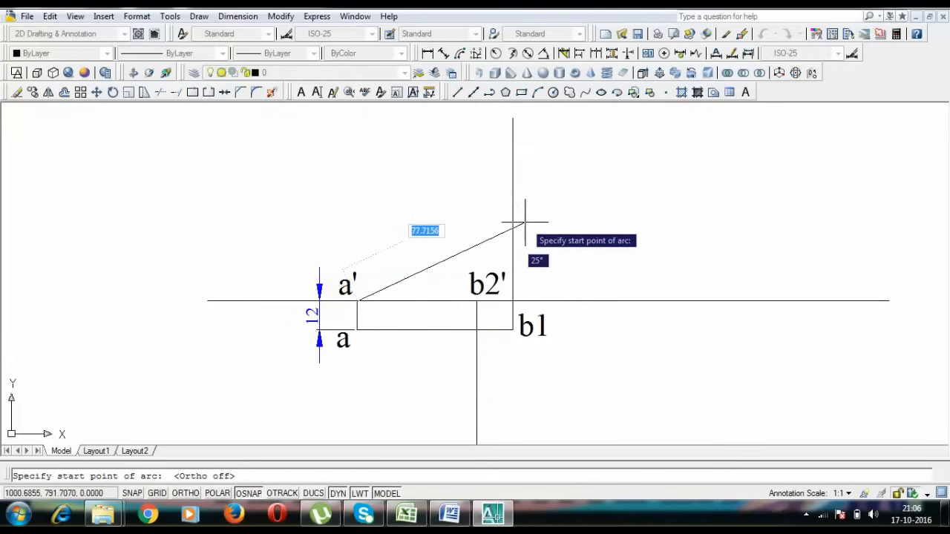
{"action": "left_click", "coordinate": [520, 217]}
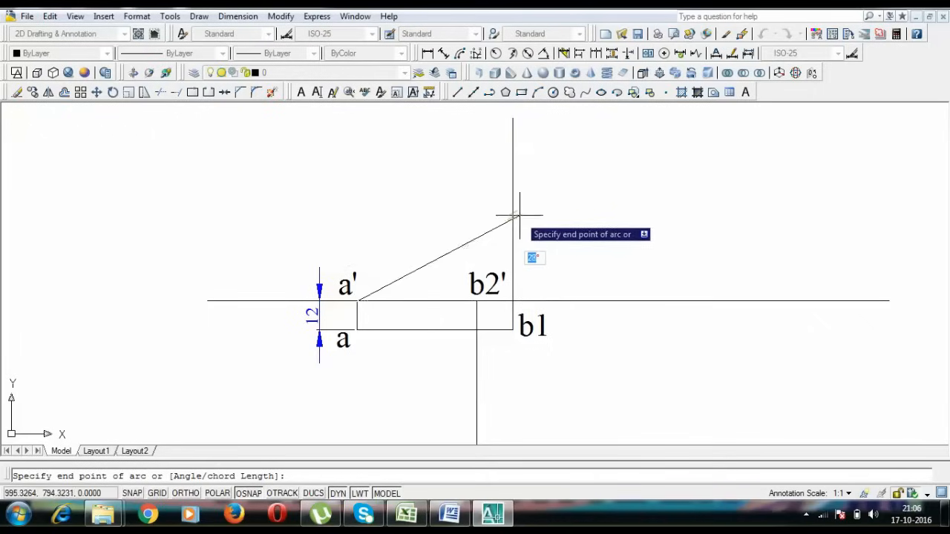
{"action": "key", "text": "Escape"}
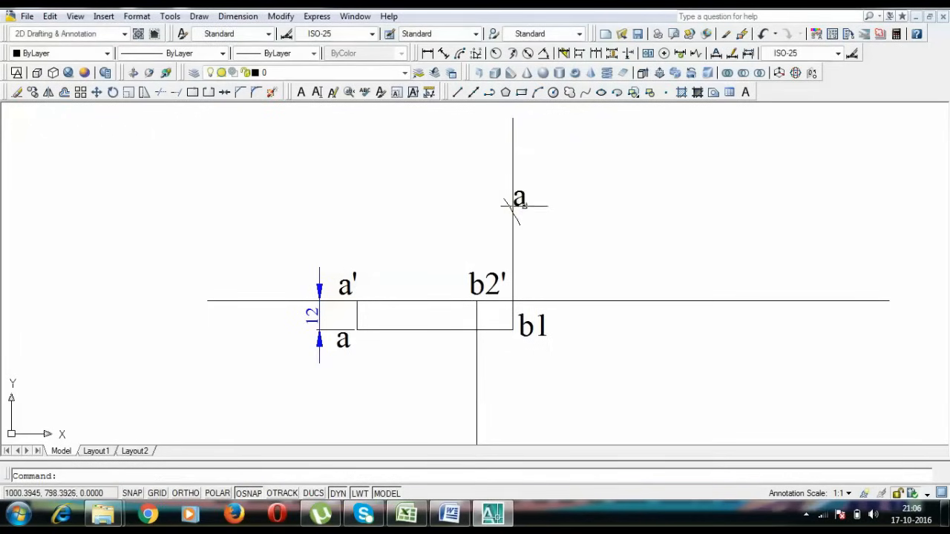
{"action": "double_click", "coordinate": [520, 199]}
{"action": "type", "text": "b1'"}
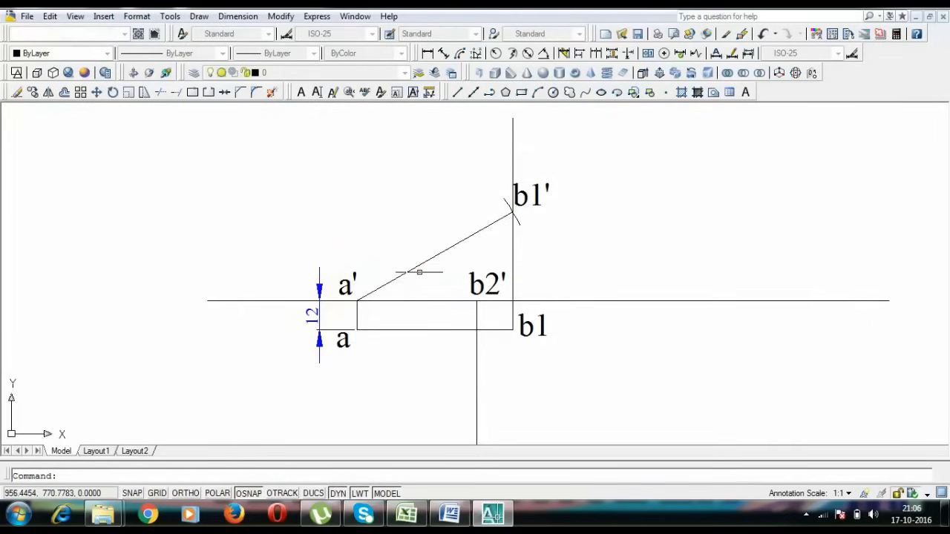
{"action": "left_click", "coordinate": [434, 255]}
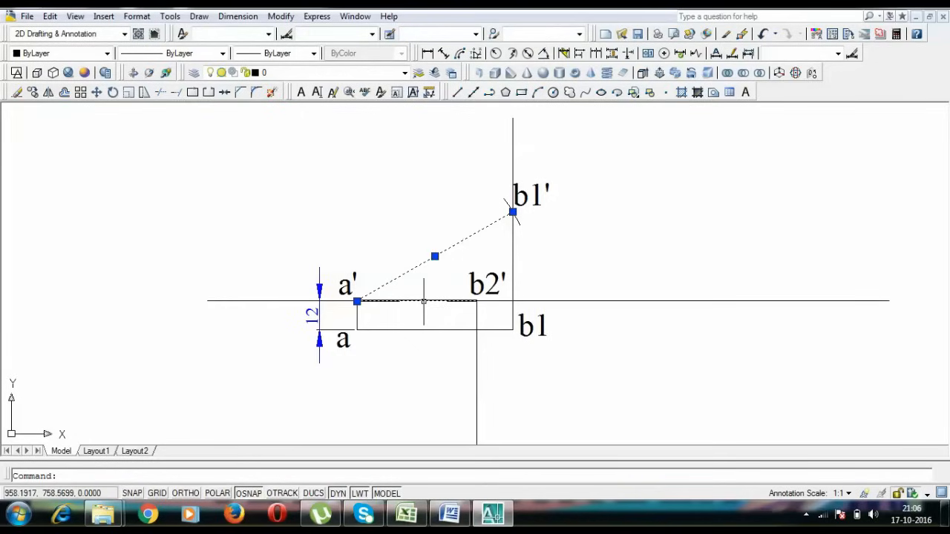
{"action": "mouse_move", "coordinate": [415, 270]}
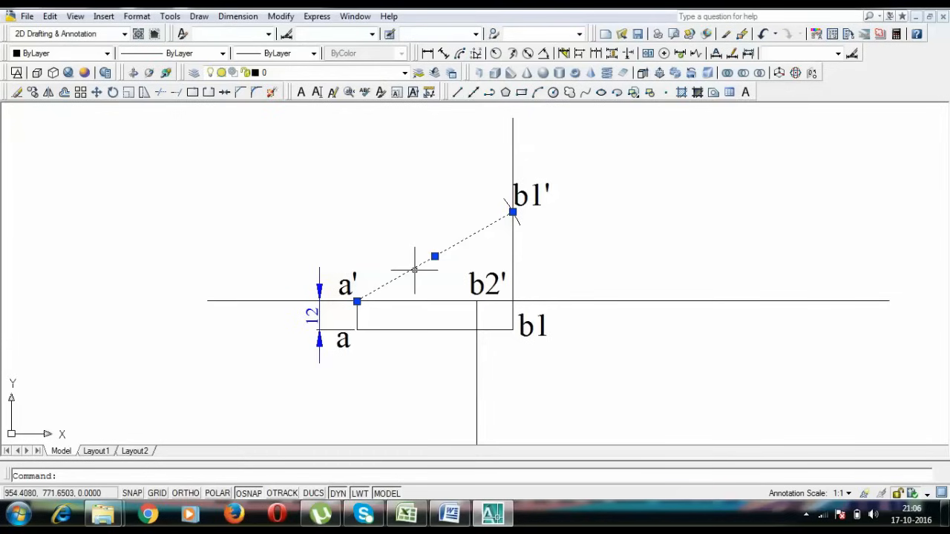
{"action": "mouse_move", "coordinate": [413, 269]}
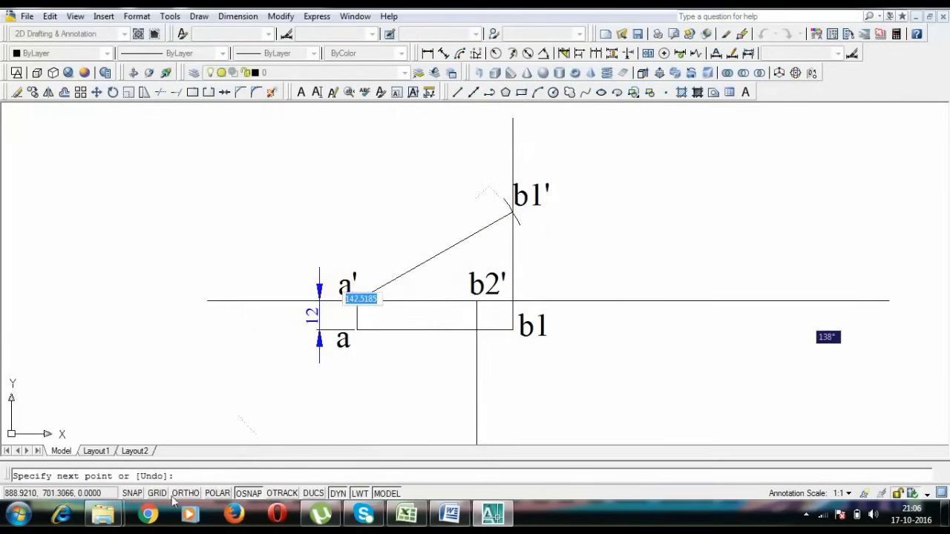
Step: Turn Ortho on for the horizontal locus line drawn left from b1'
{"action": "left_click", "coordinate": [184, 492]}
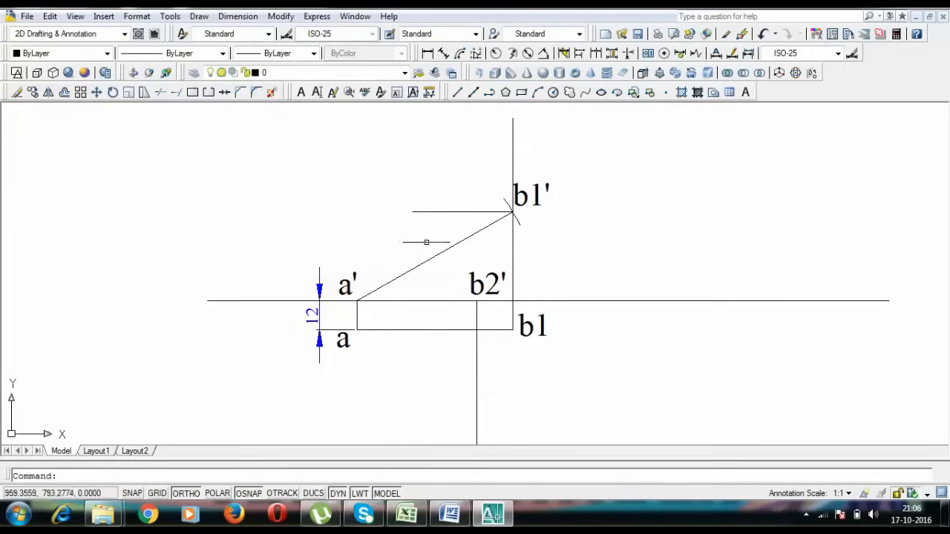
{"action": "mouse_move", "coordinate": [438, 221]}
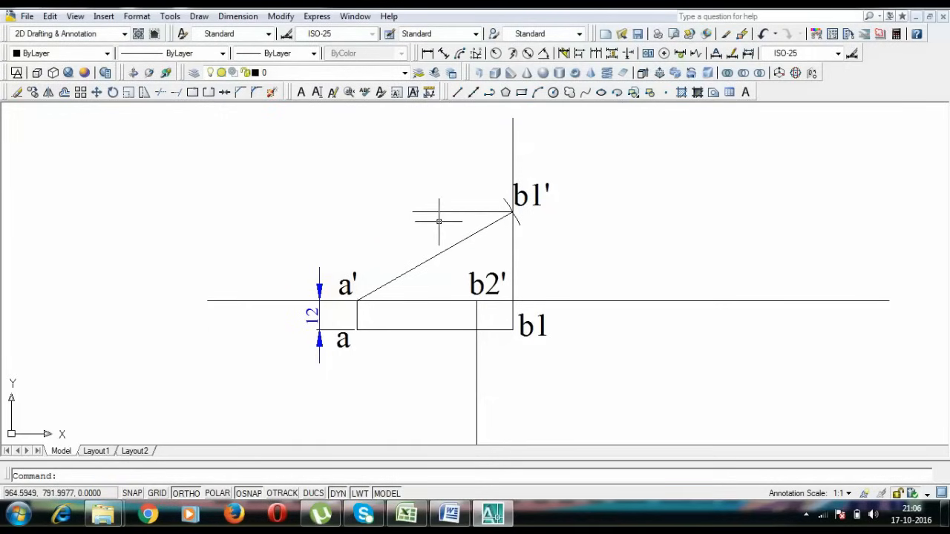
{"action": "mouse_move", "coordinate": [395, 257]}
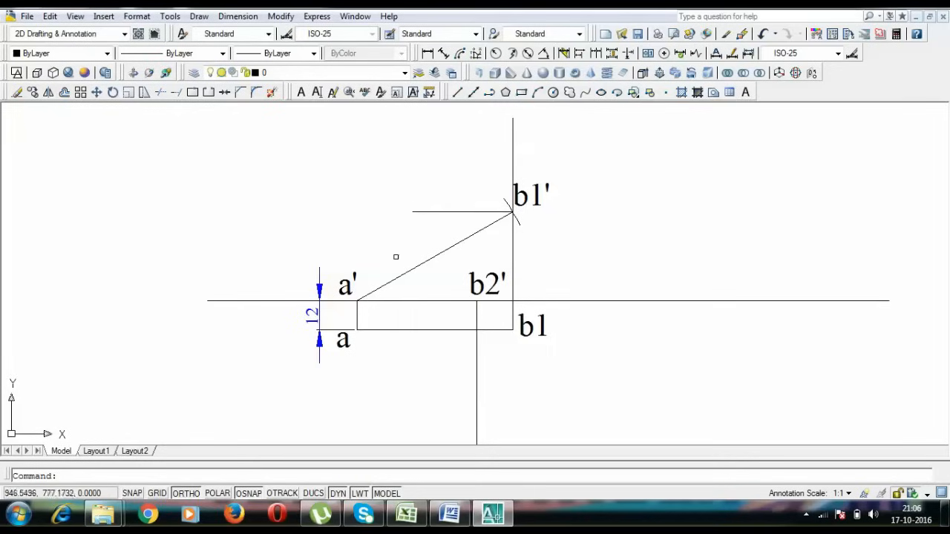
{"action": "mouse_move", "coordinate": [374, 288]}
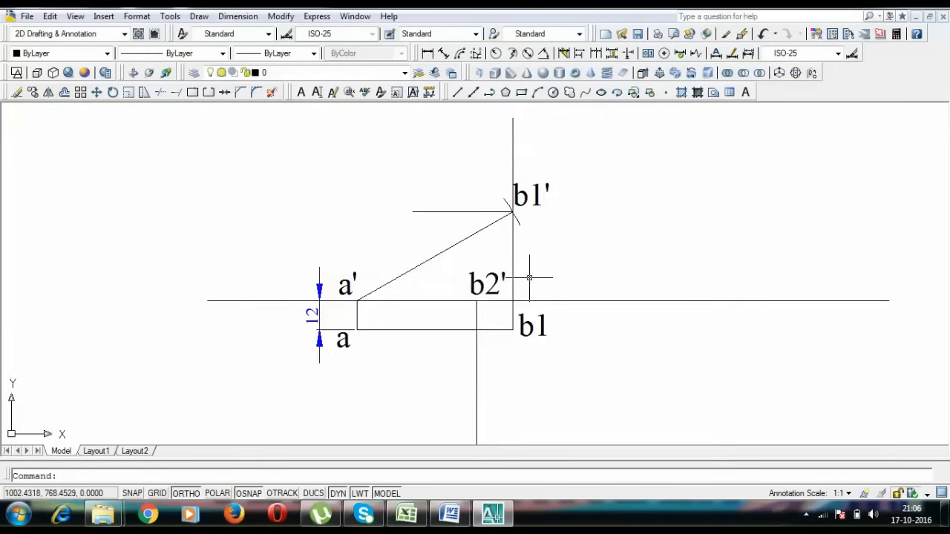
Step: Swing a centre-defined arc about a across the vertical projector with Ortho off
{"action": "type", "text": "arc"}
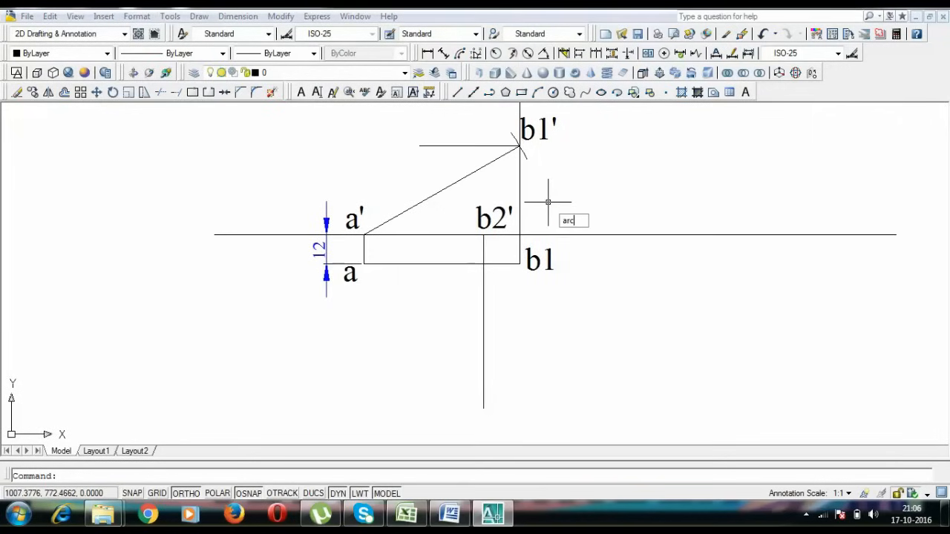
{"action": "key", "text": "Return"}
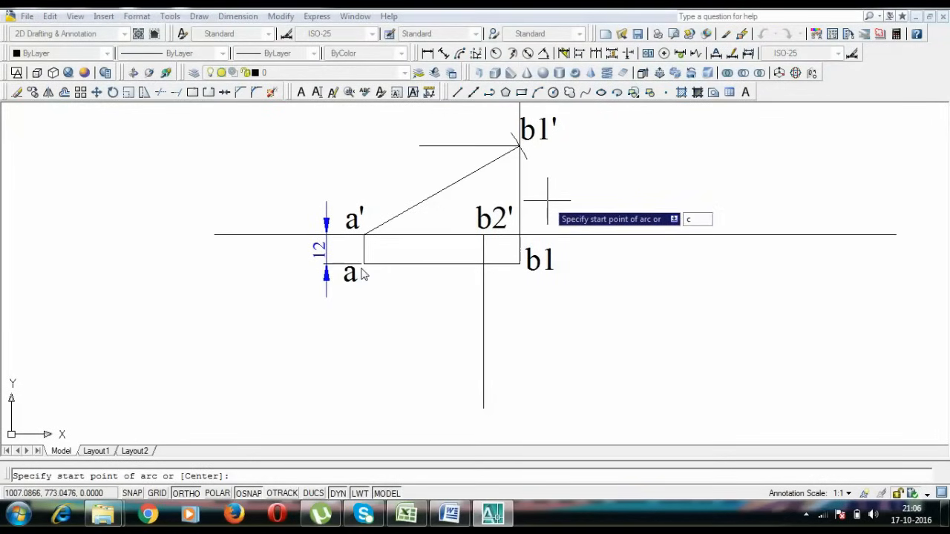
{"action": "key", "text": "Return"}
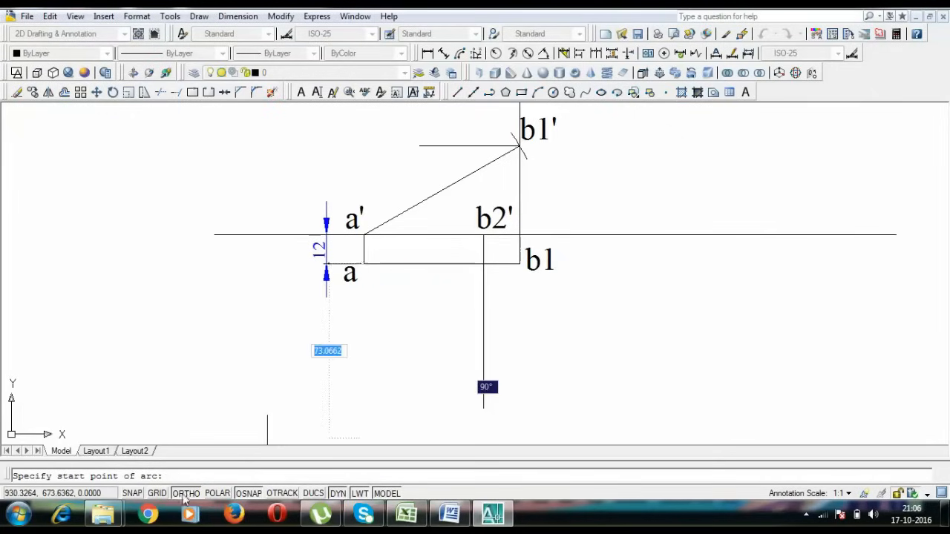
{"action": "left_click", "coordinate": [184, 493]}
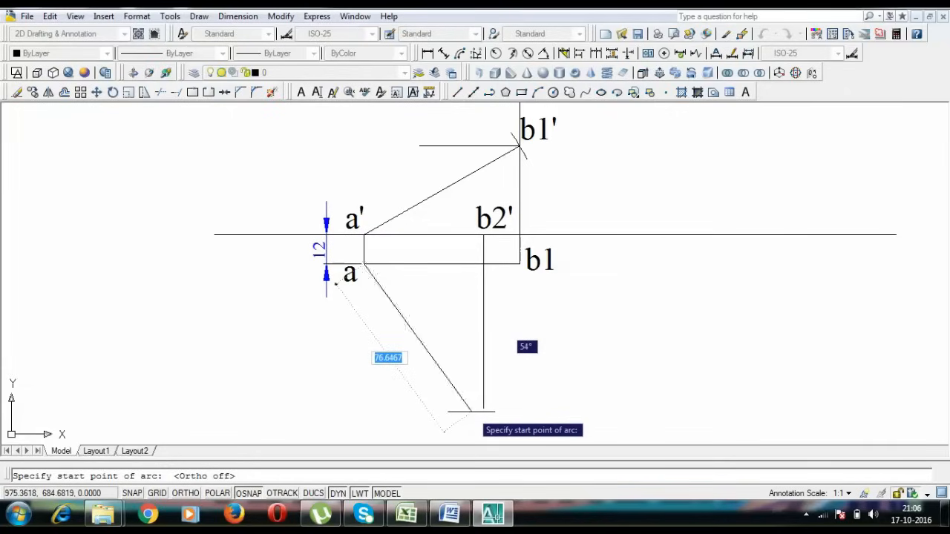
{"action": "key", "text": "Escape"}
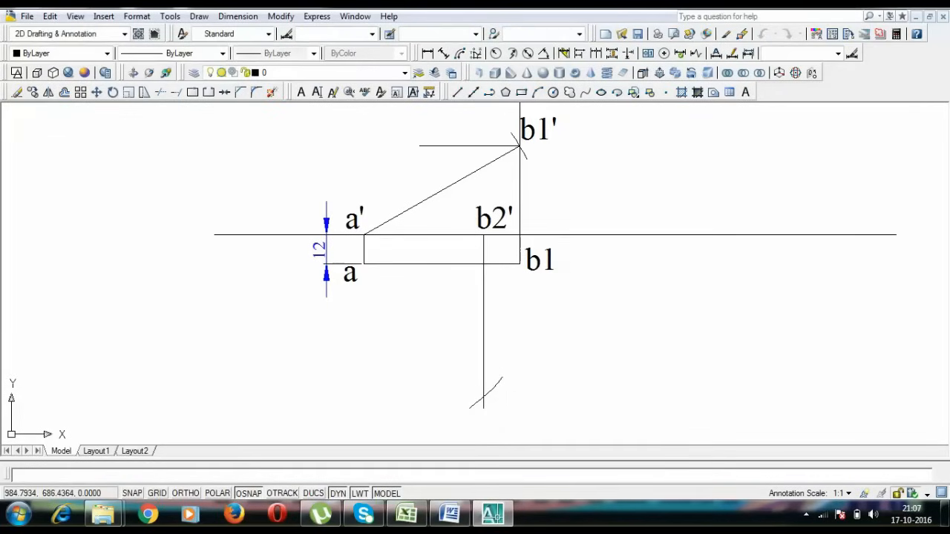
Step: Label the intersection b2 and join a to b2
{"action": "double_click", "coordinate": [482, 401]}
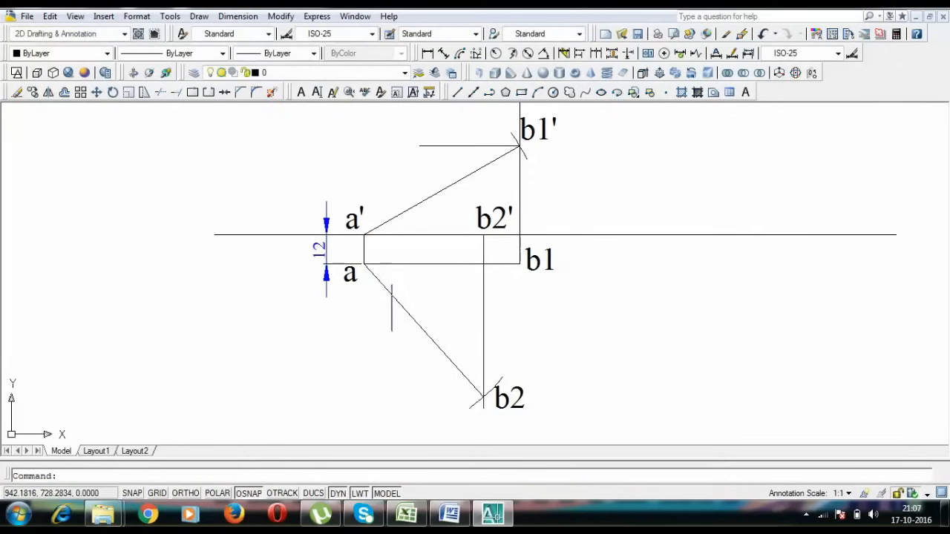
{"action": "left_click", "coordinate": [423, 329]}
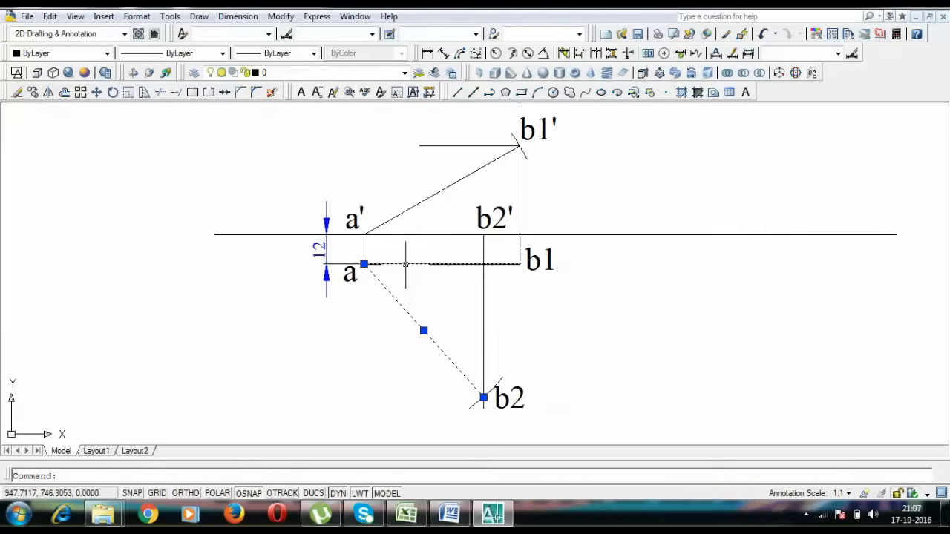
{"action": "key", "text": "Escape"}
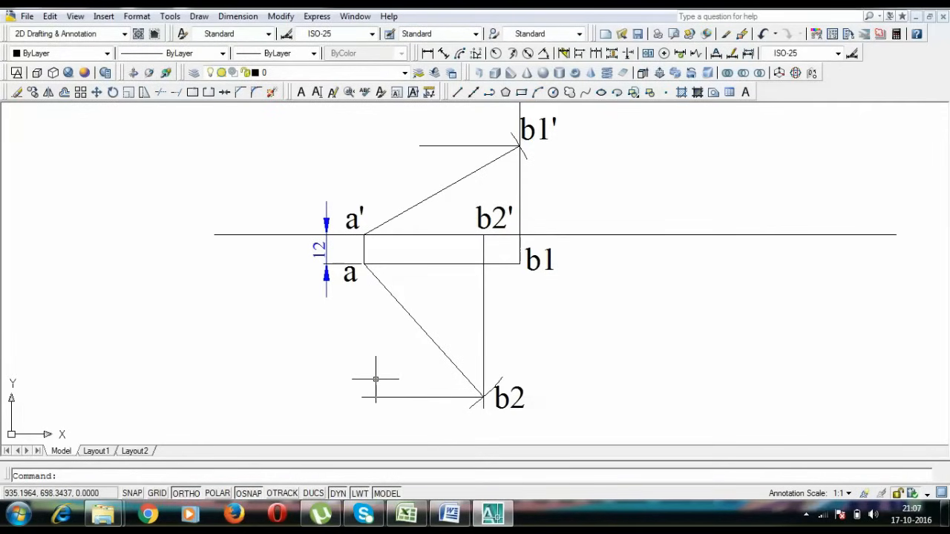
{"action": "mouse_move", "coordinate": [364, 234]}
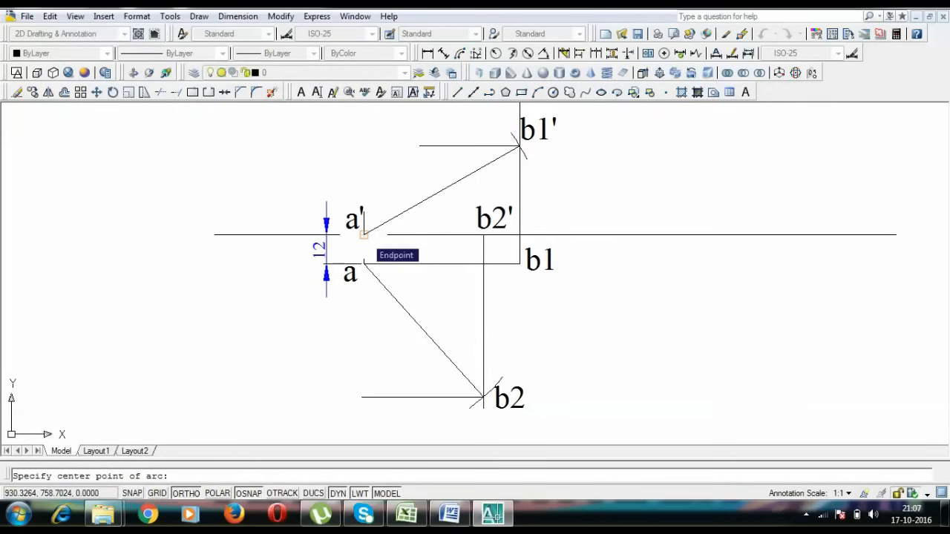
Step: Swing b2' about a' to the b1' locus, draw bold a'b' and start the projector down from b'
{"action": "left_click", "coordinate": [363, 234]}
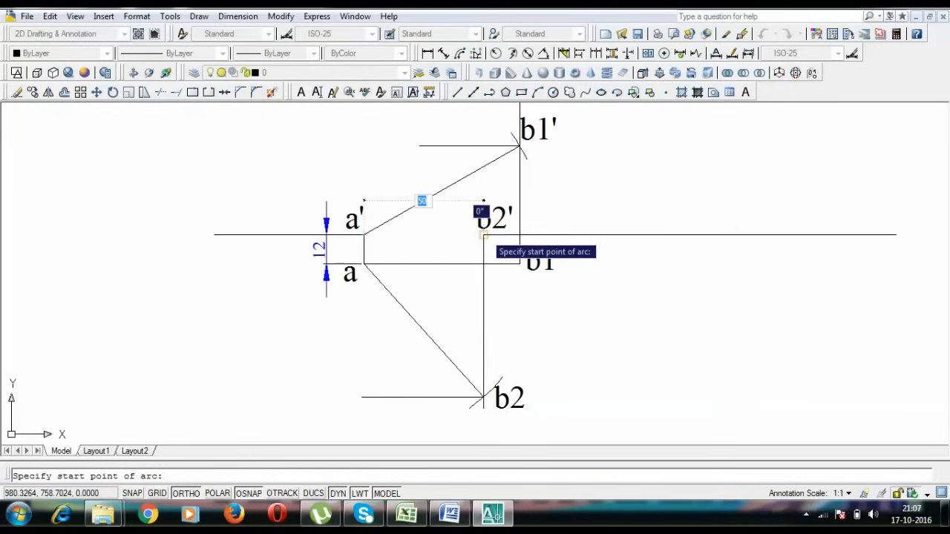
{"action": "left_click", "coordinate": [484, 230]}
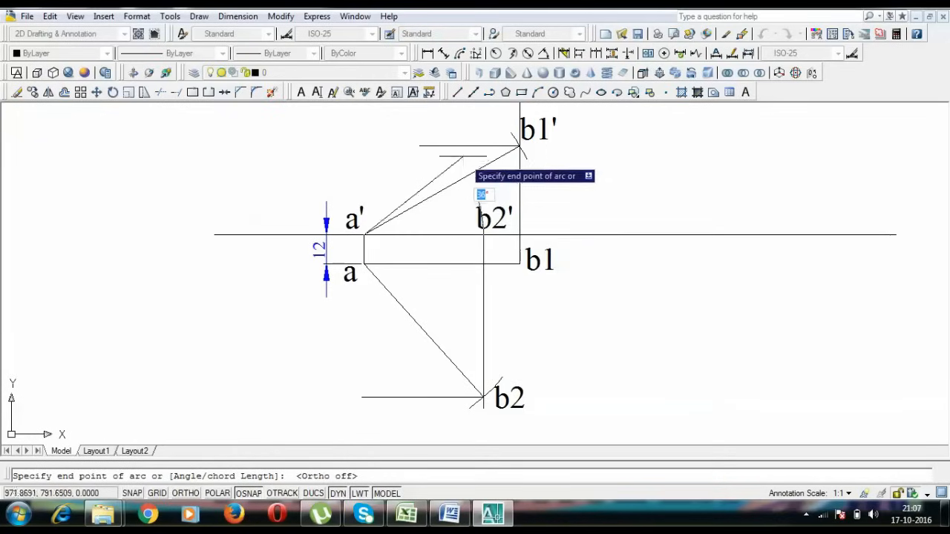
{"action": "mouse_move", "coordinate": [457, 187]}
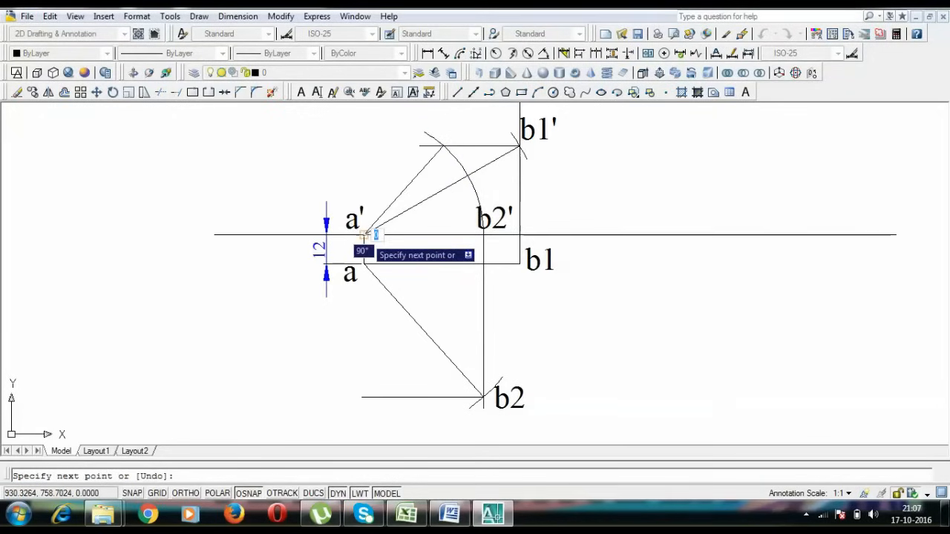
{"action": "left_click", "coordinate": [312, 54]}
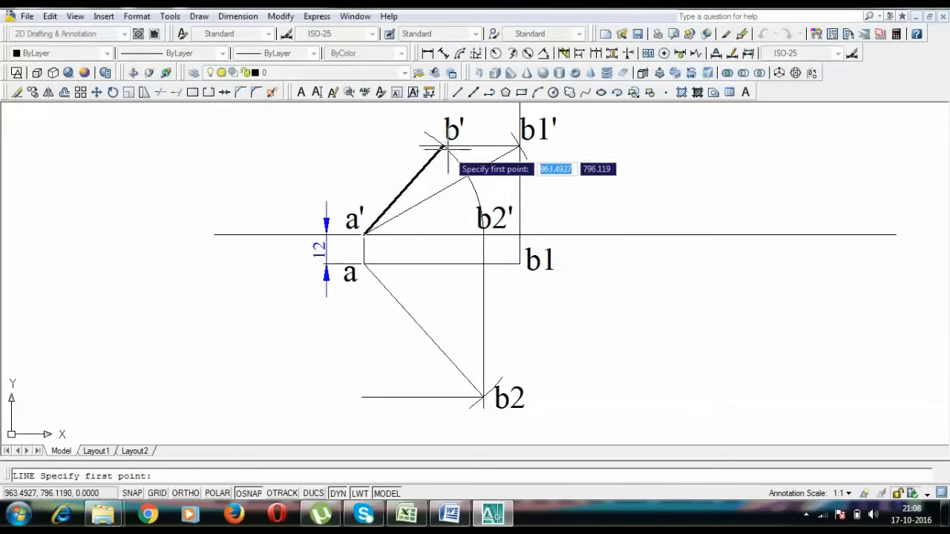
{"action": "left_click", "coordinate": [446, 145]}
{"action": "type", "text": "arc"}
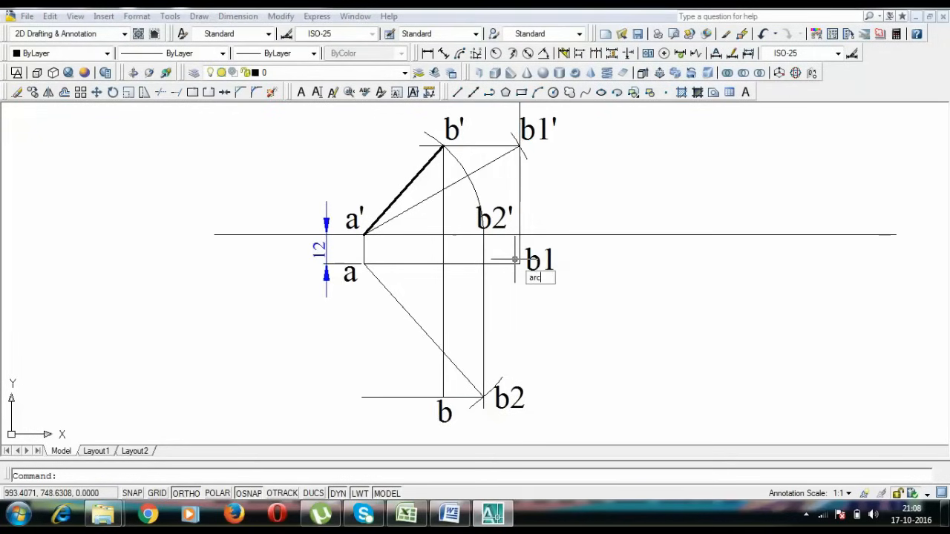
Step: Swing an arc about a from b1 down to the lower horizontal line near b
{"action": "key", "text": "Return"}
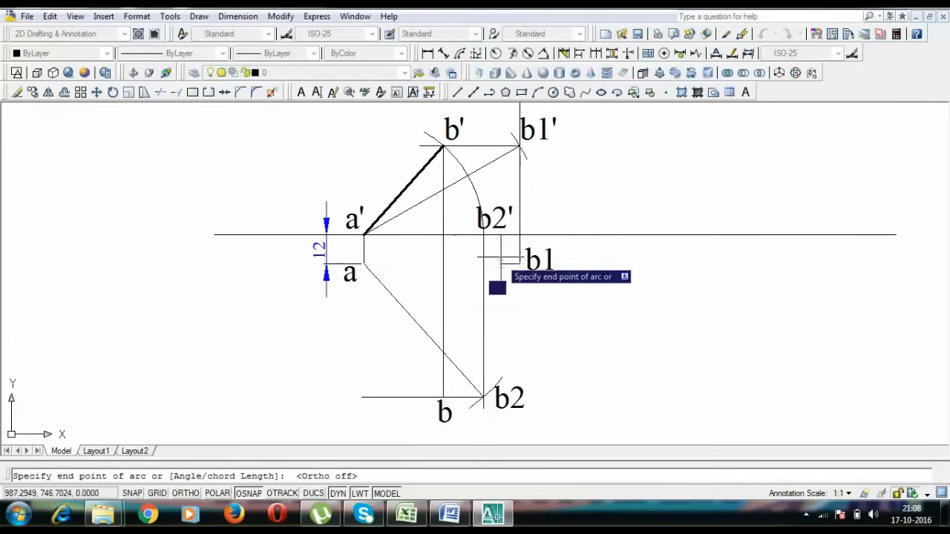
{"action": "left_click", "coordinate": [520, 262]}
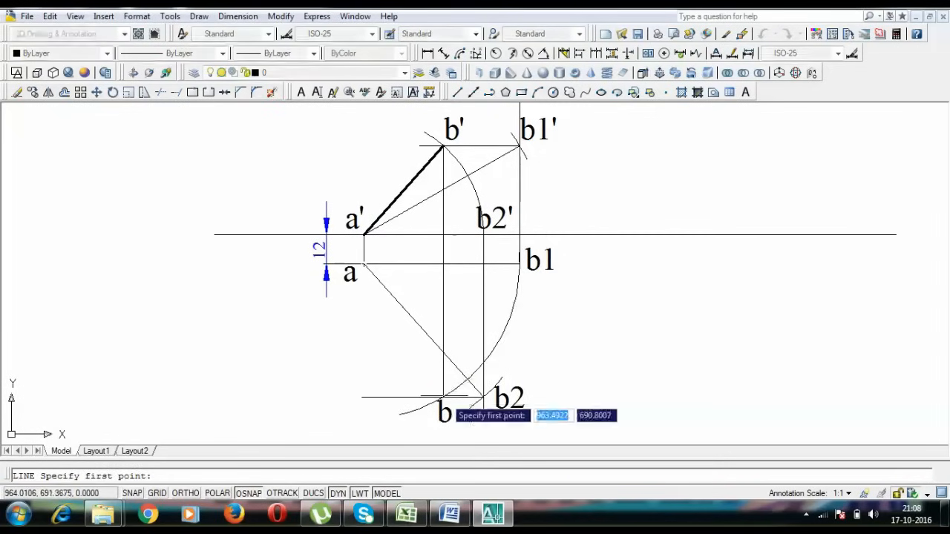
Step: Start the bold top view line ab at point b
{"action": "left_click", "coordinate": [364, 265]}
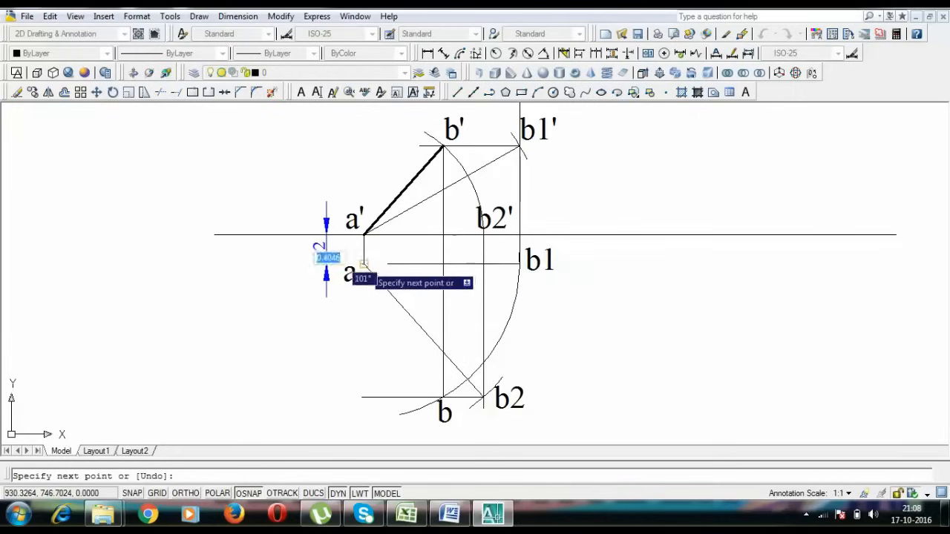
{"action": "mouse_move", "coordinate": [444, 413]}
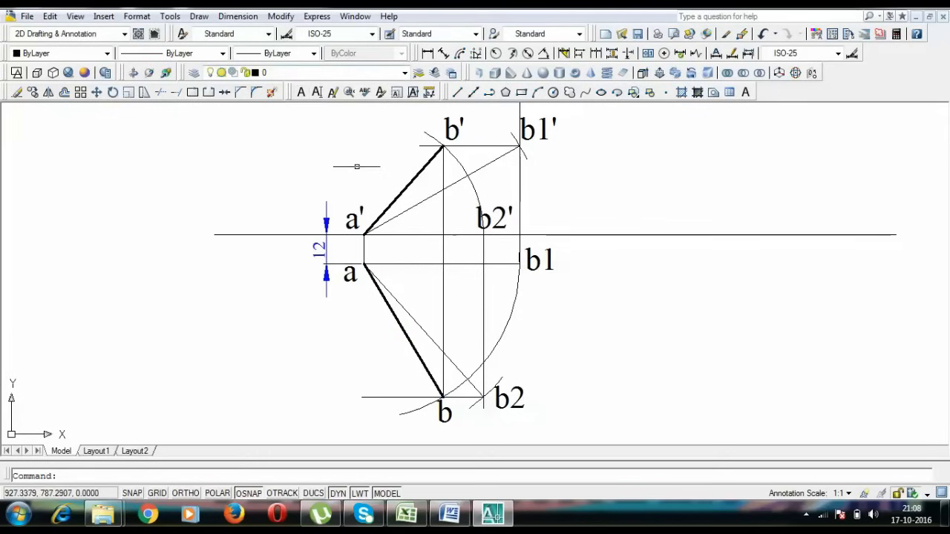
{"action": "mouse_move", "coordinate": [428, 232]}
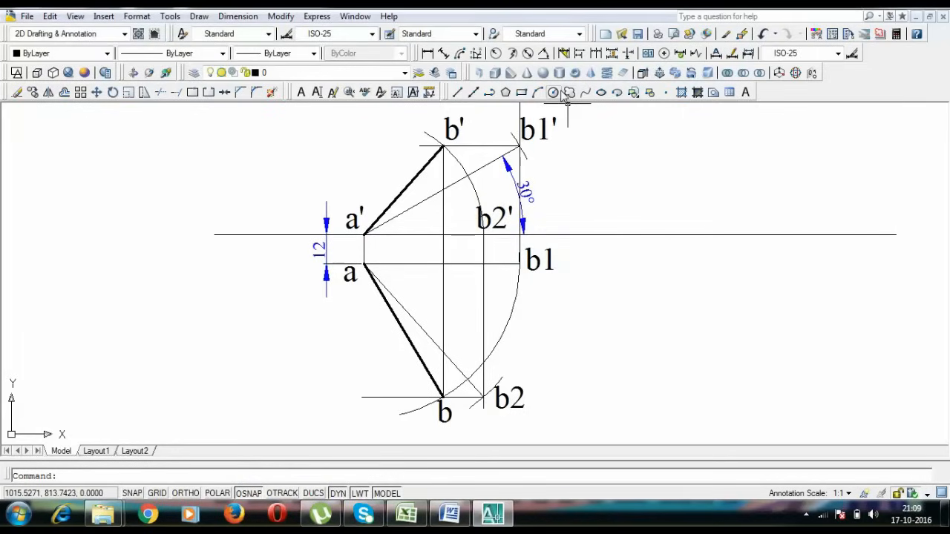
Step: Place the angular dimensions between the view lines, adding the 48°, 48° and 59° arcs beside the 30°
{"action": "left_click", "coordinate": [568, 92]}
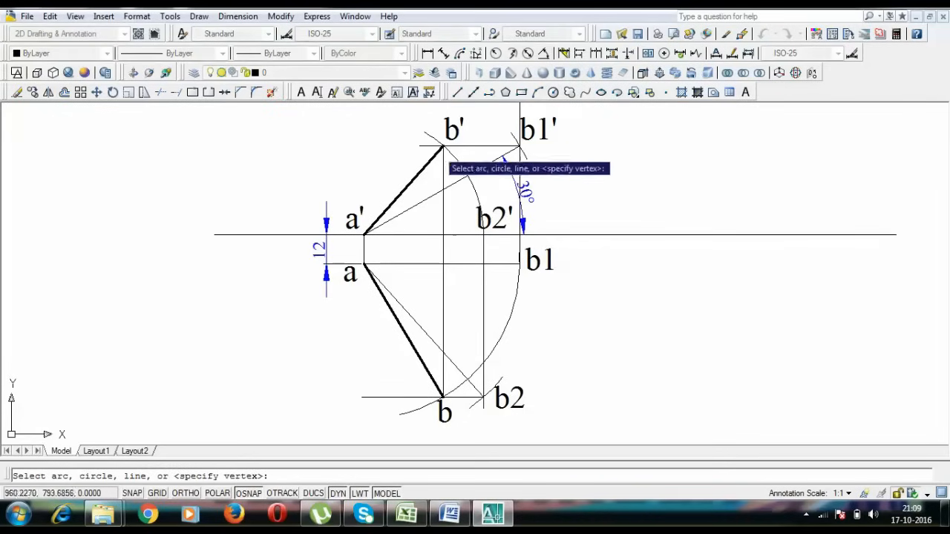
{"action": "left_click", "coordinate": [416, 235]}
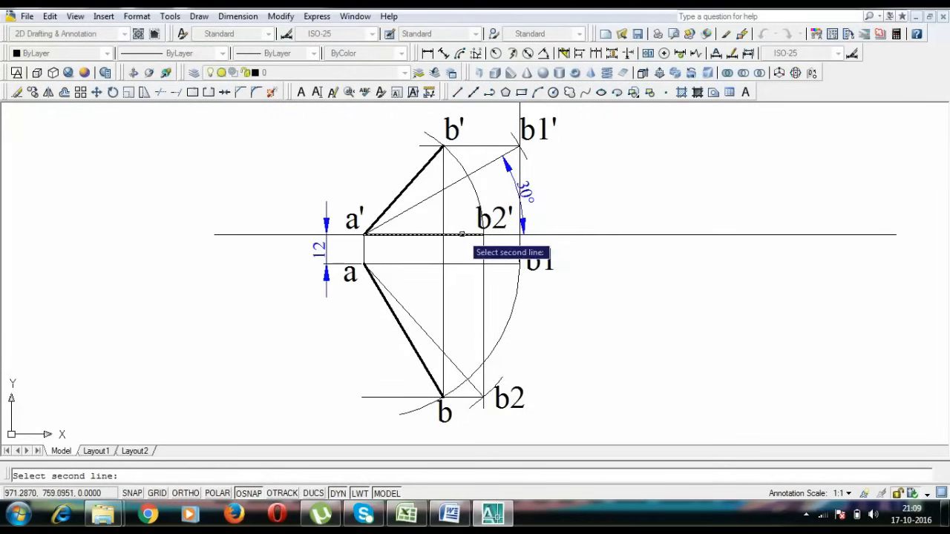
{"action": "left_click", "coordinate": [570, 211]}
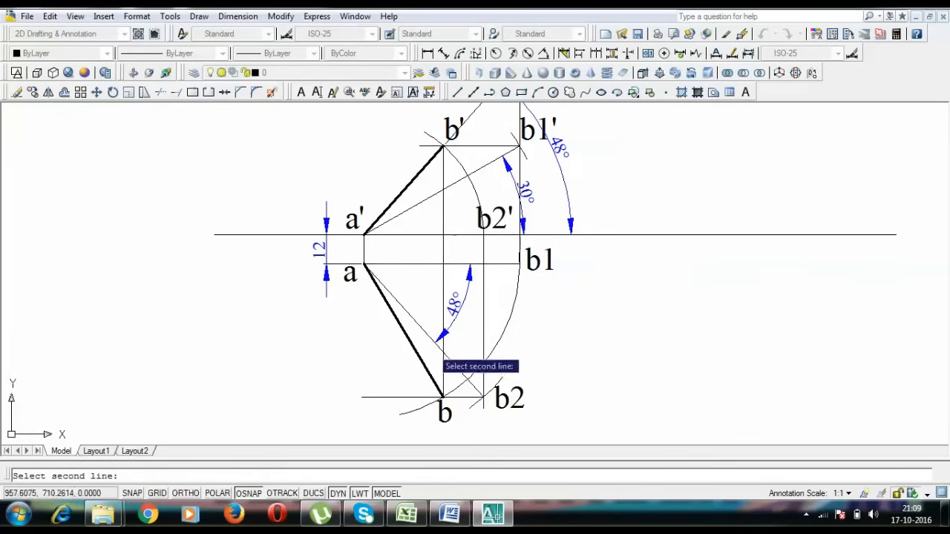
{"action": "left_click", "coordinate": [508, 279]}
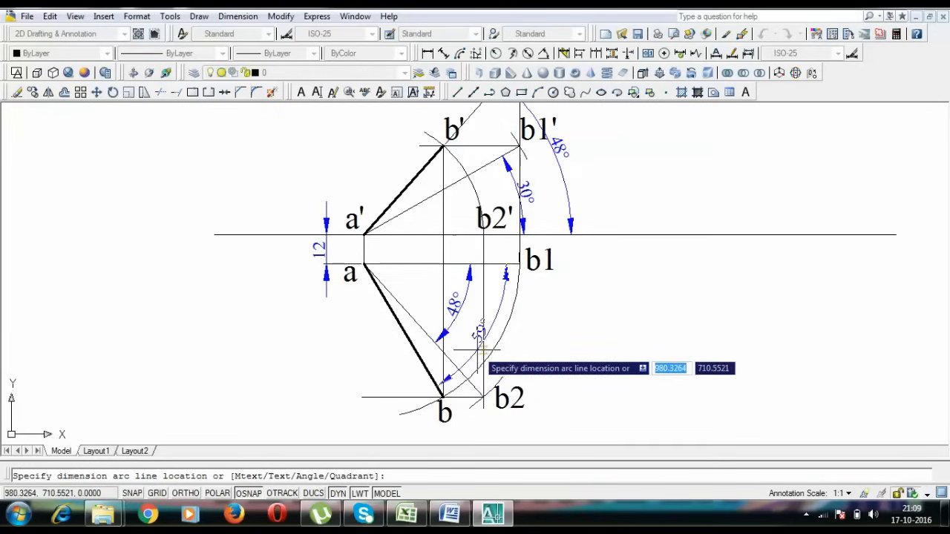
{"action": "left_click", "coordinate": [473, 341]}
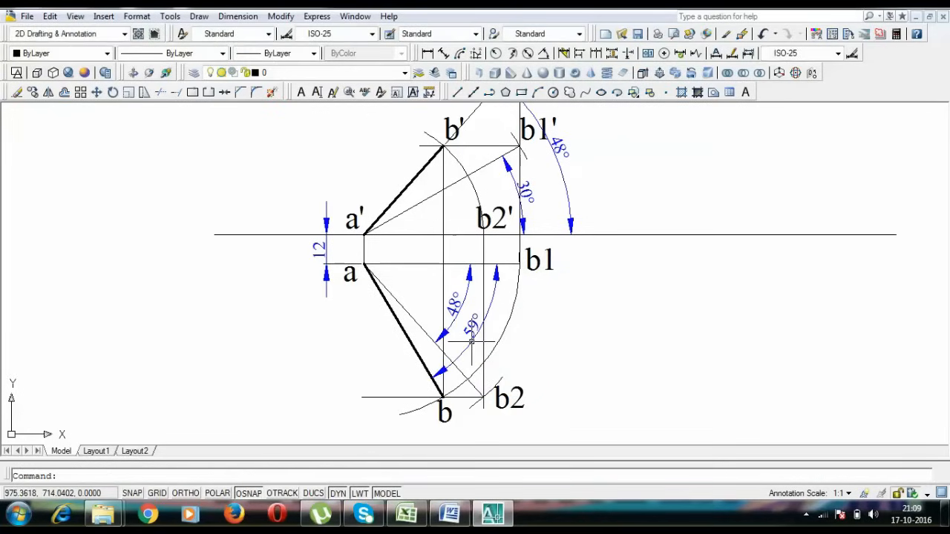
{"action": "mouse_move", "coordinate": [555, 311]}
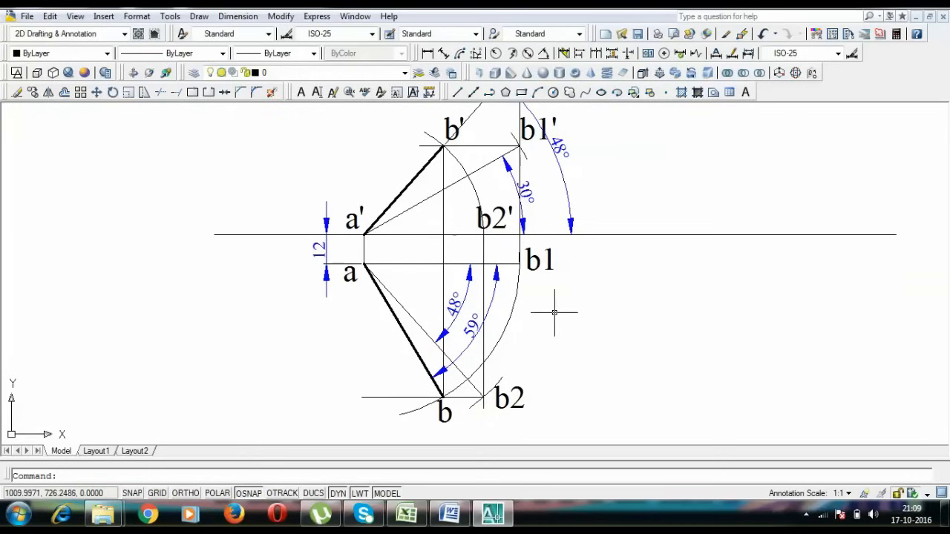